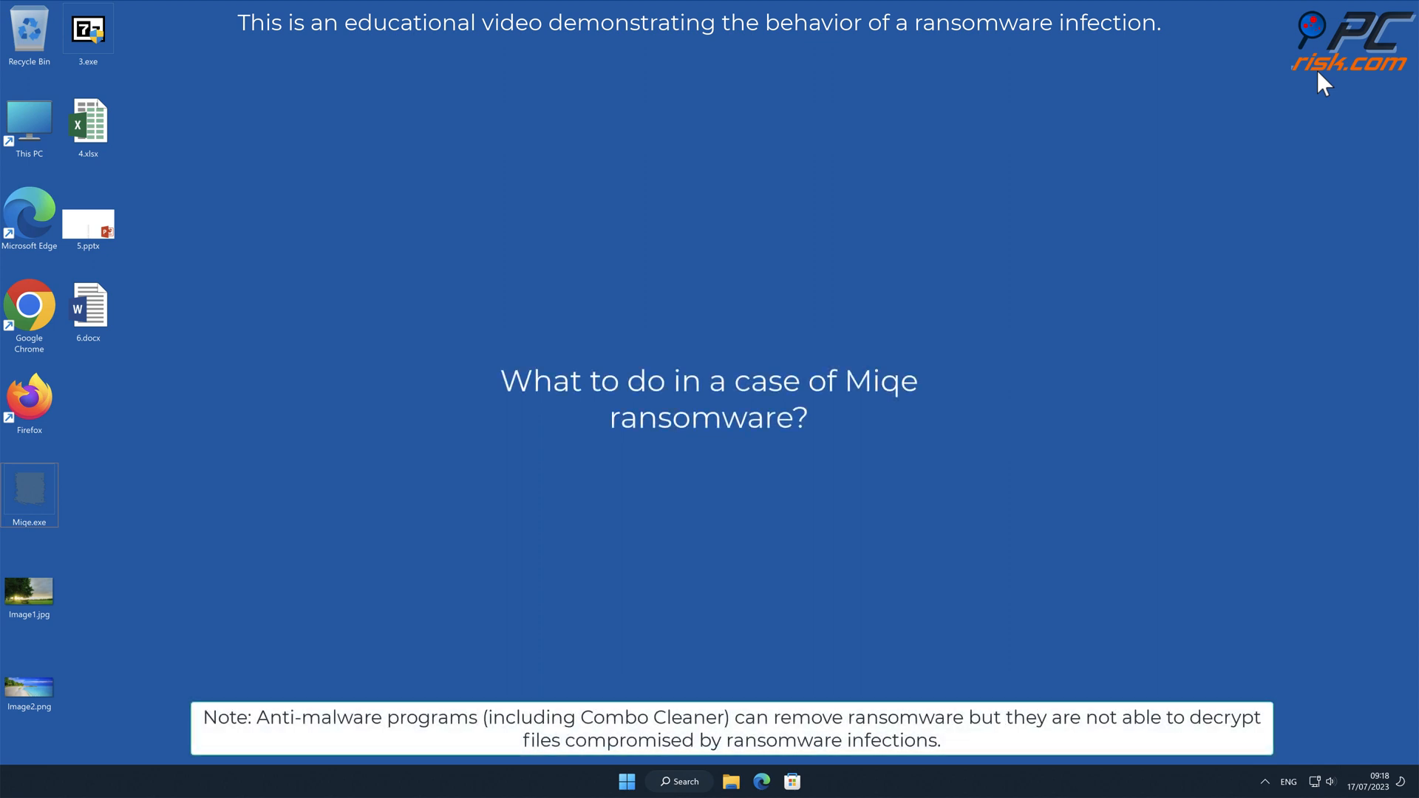
mouse_move(750, 343)
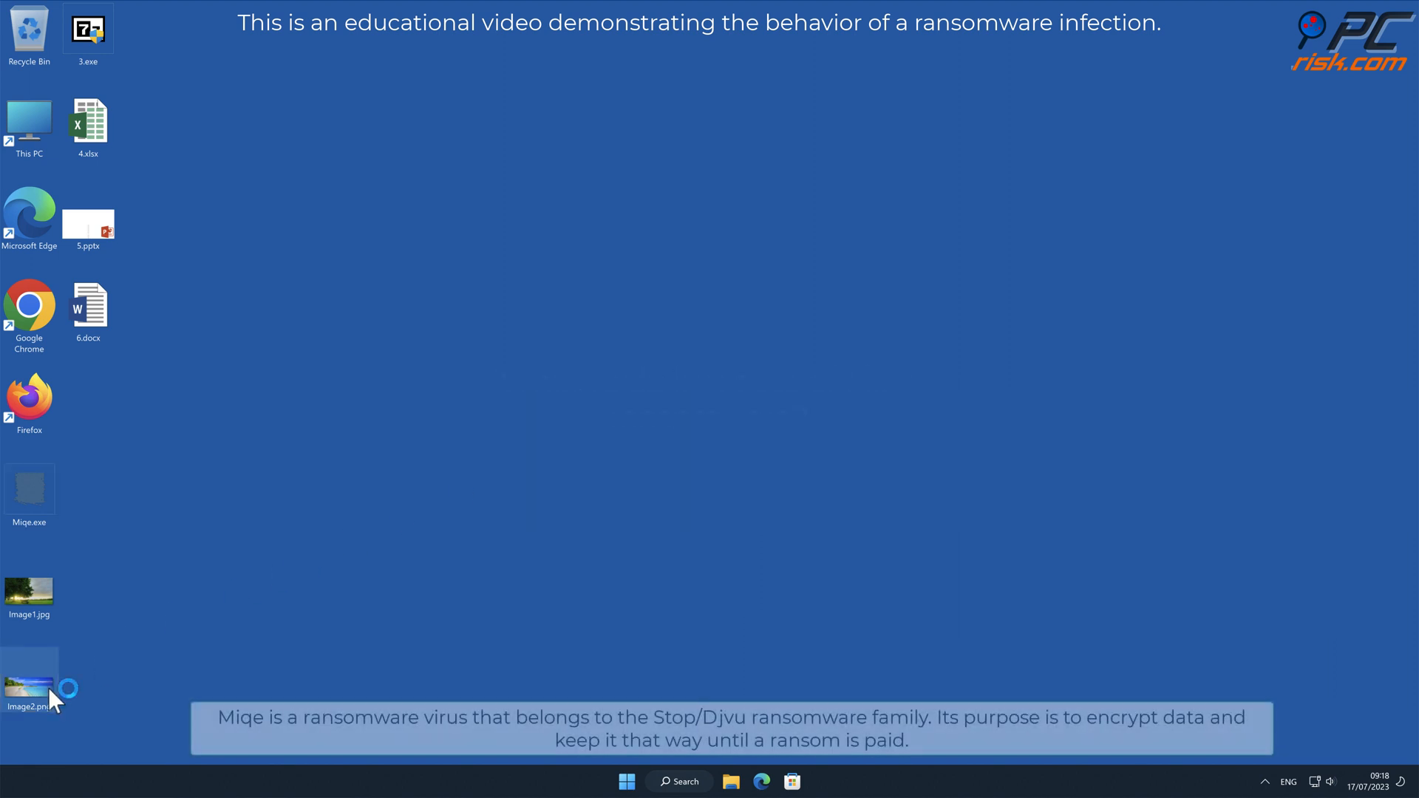
Preview the Image2.png beach picture from the desktop and close the viewer
double_click(30, 677)
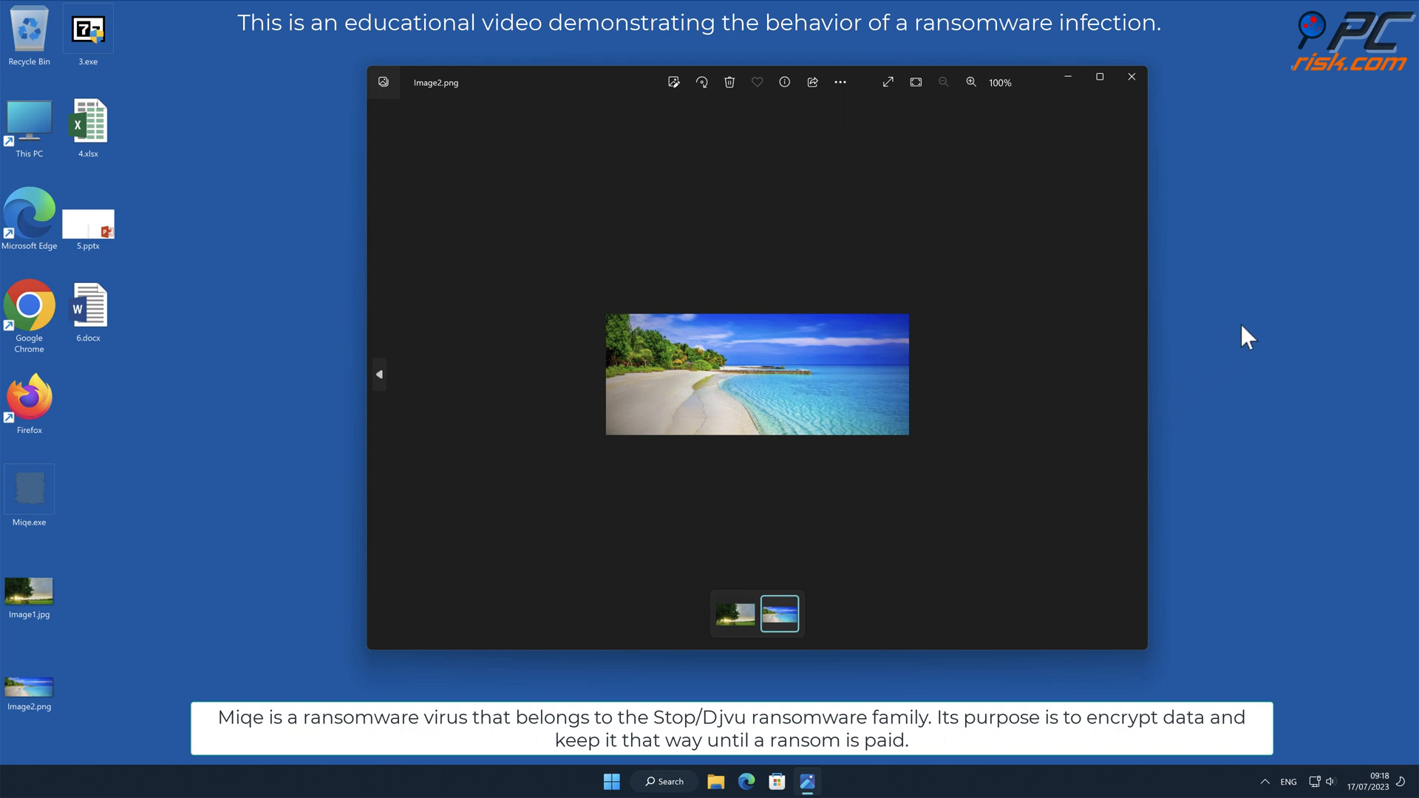
mouse_move(1282, 295)
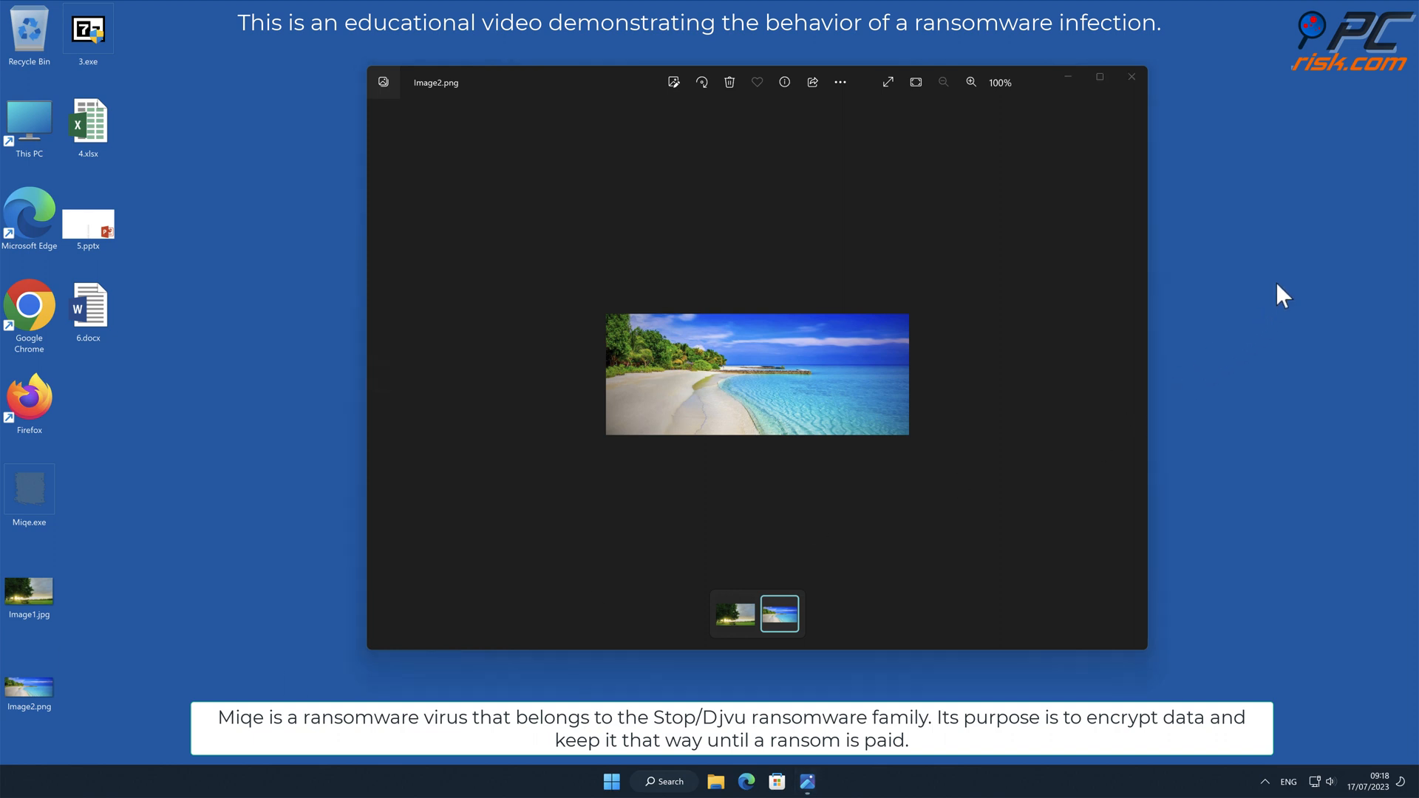
mouse_move(1281, 300)
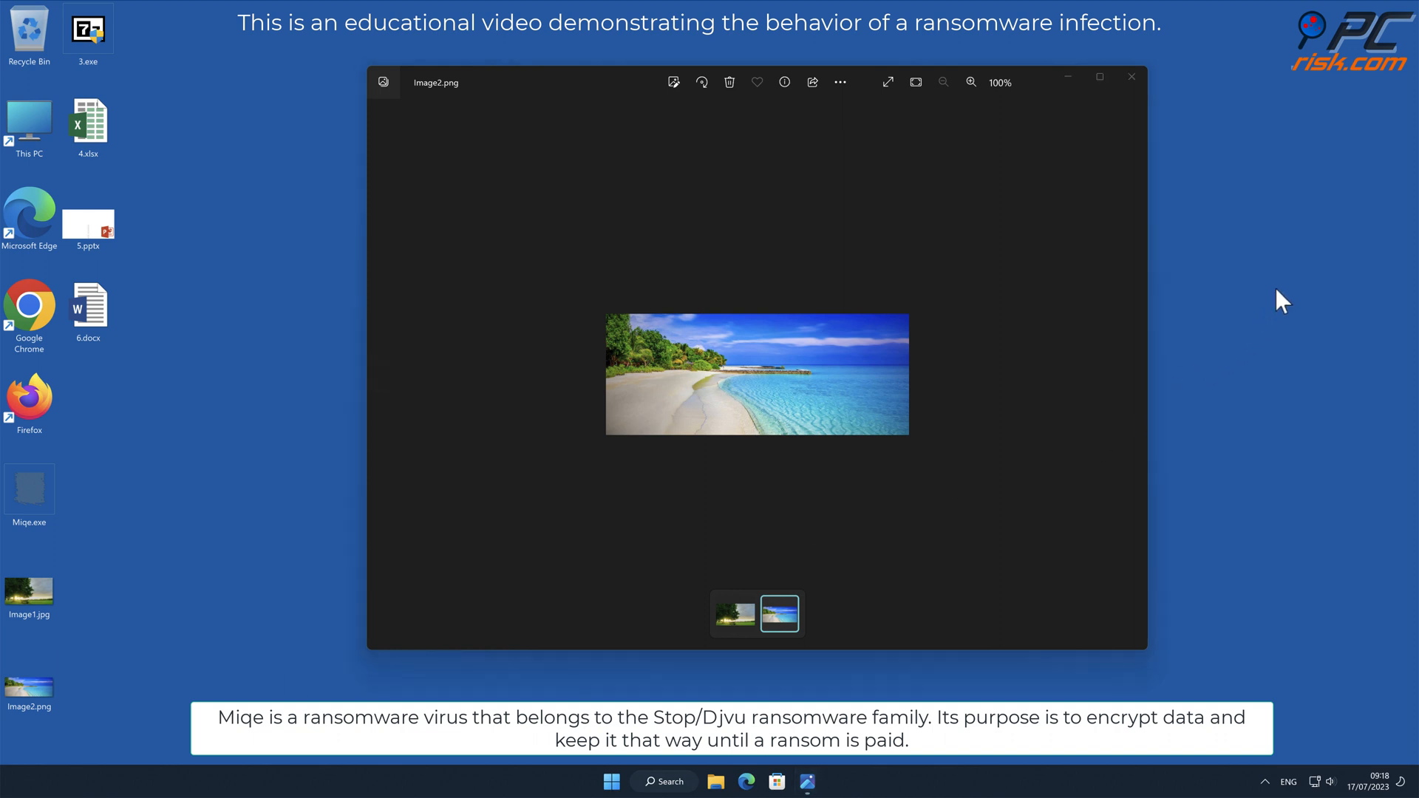
left_click(1130, 77)
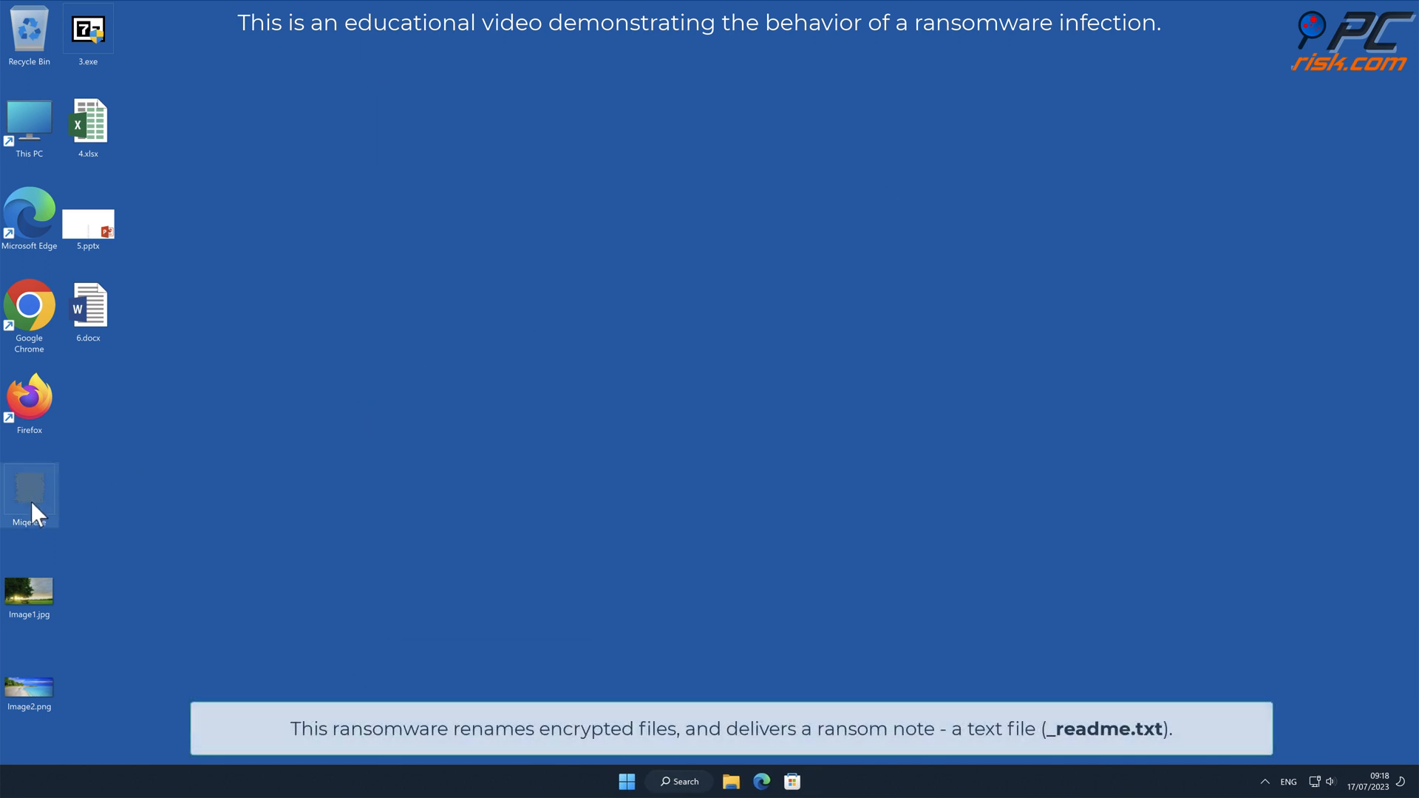
Run Miqe.exe from the desktop, allowing it to make changes to the device
right_click(30, 494)
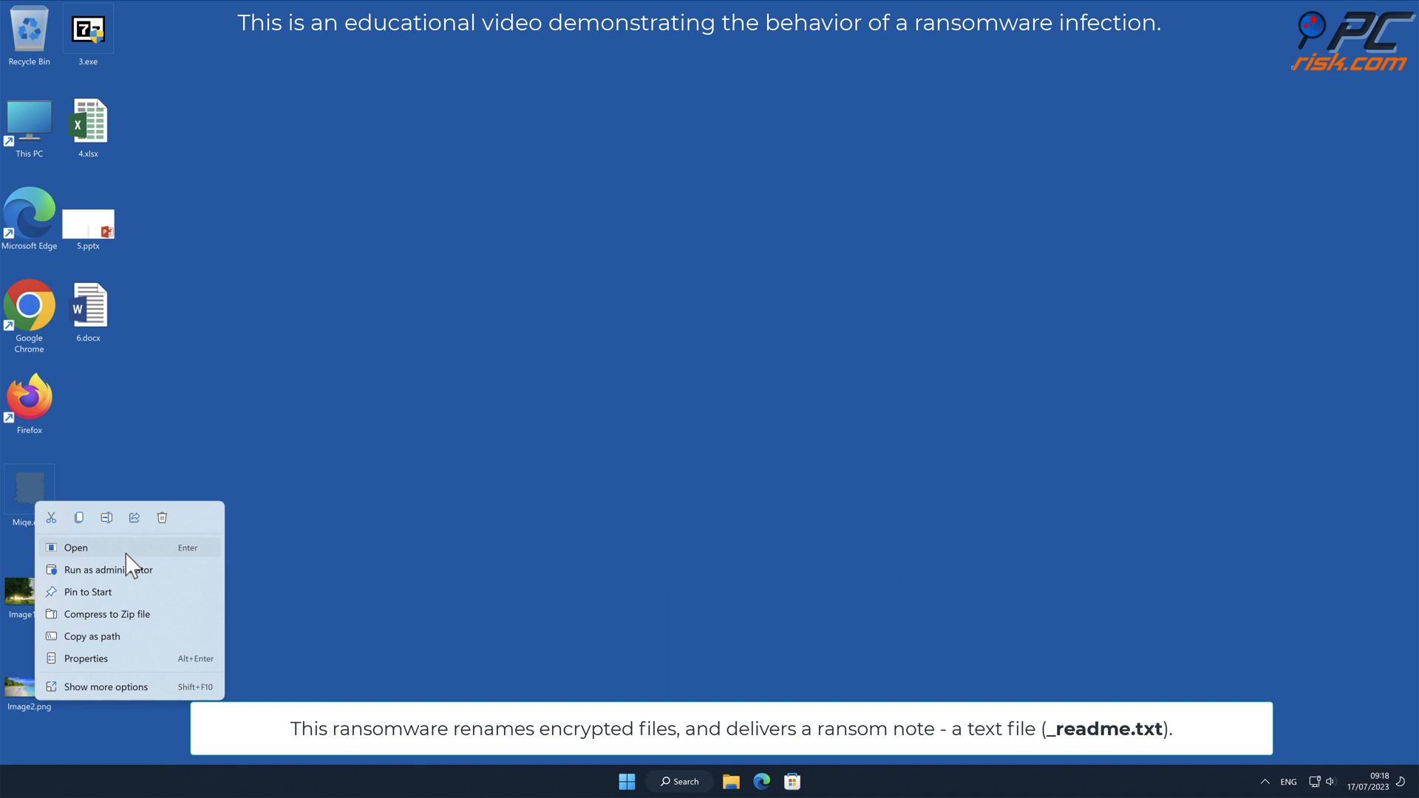
left_click(105, 569)
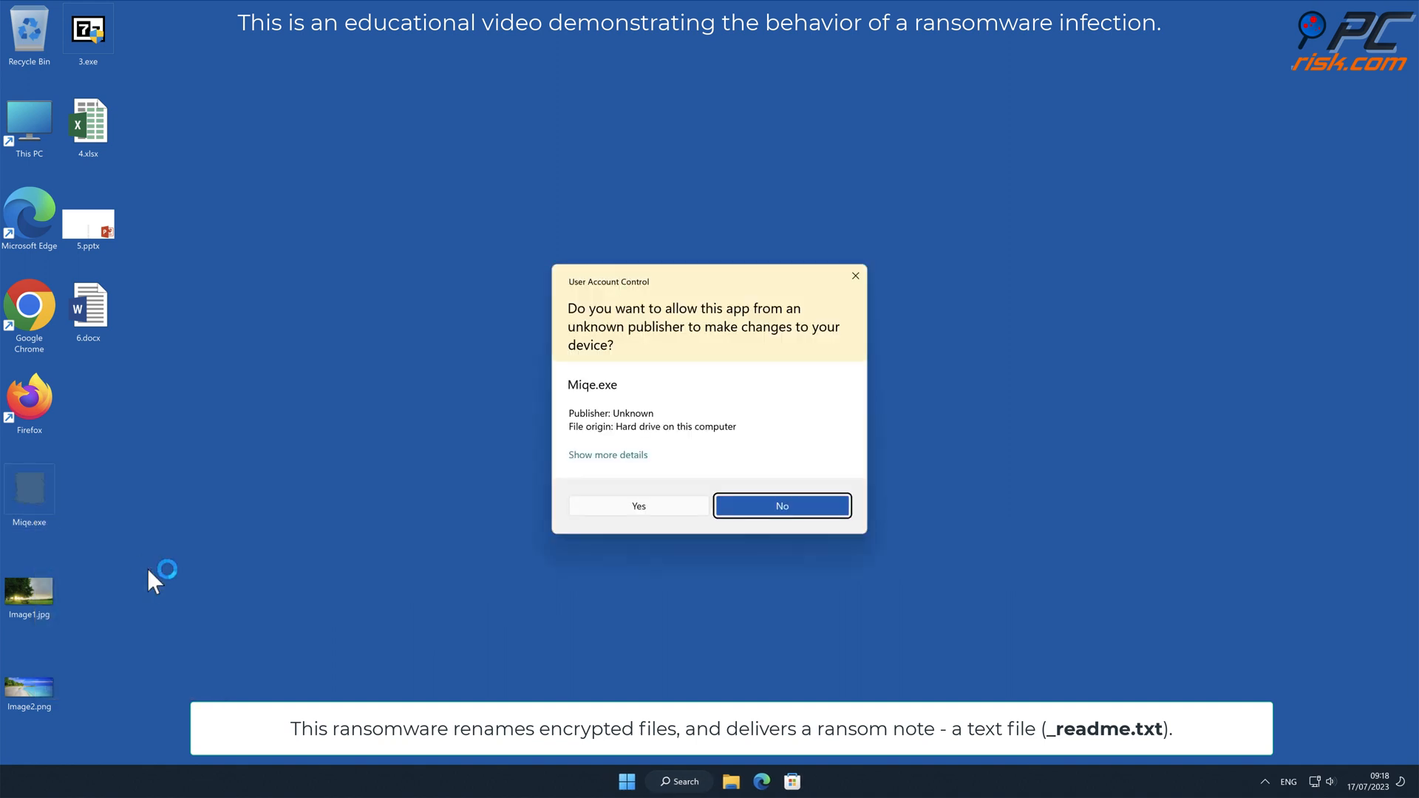
mouse_move(674, 493)
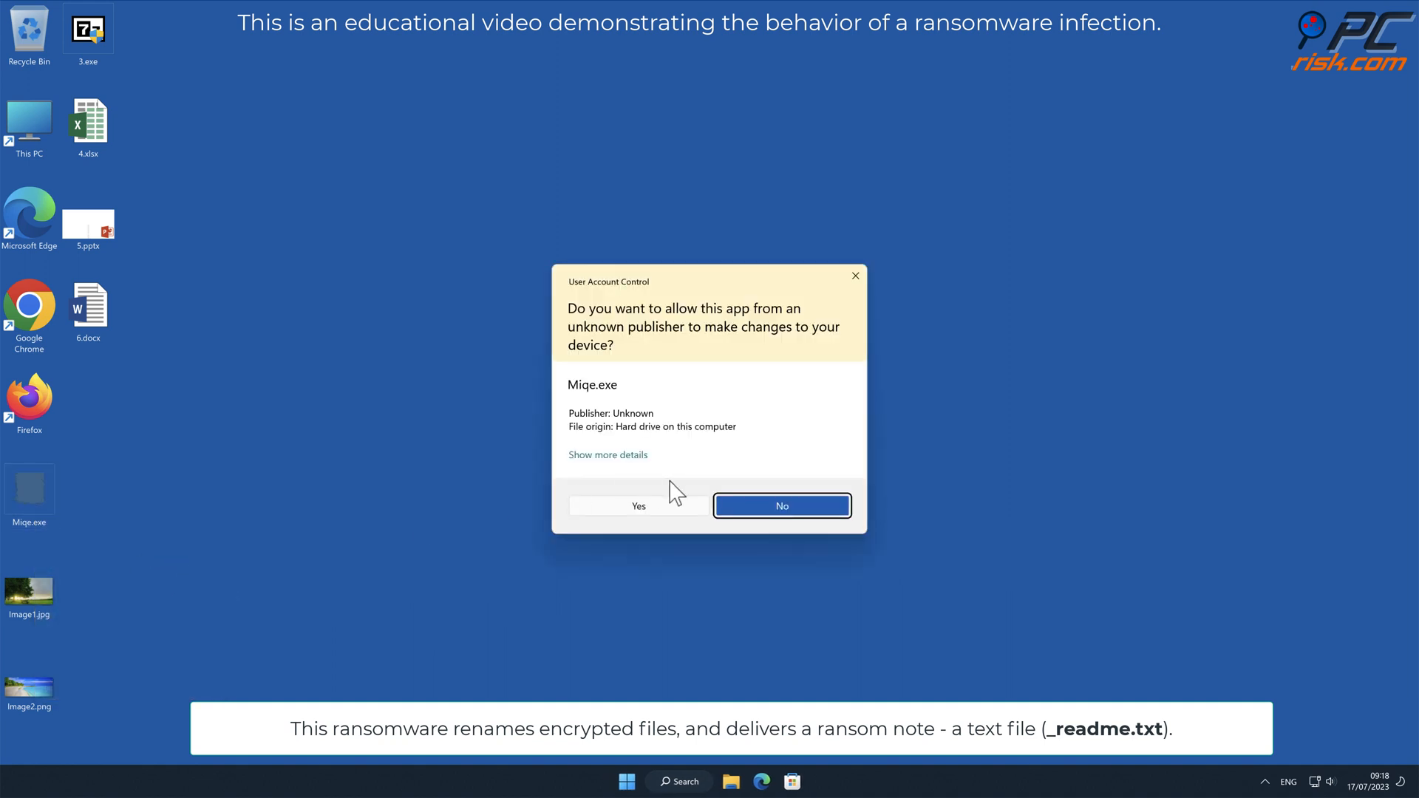
left_click(639, 505)
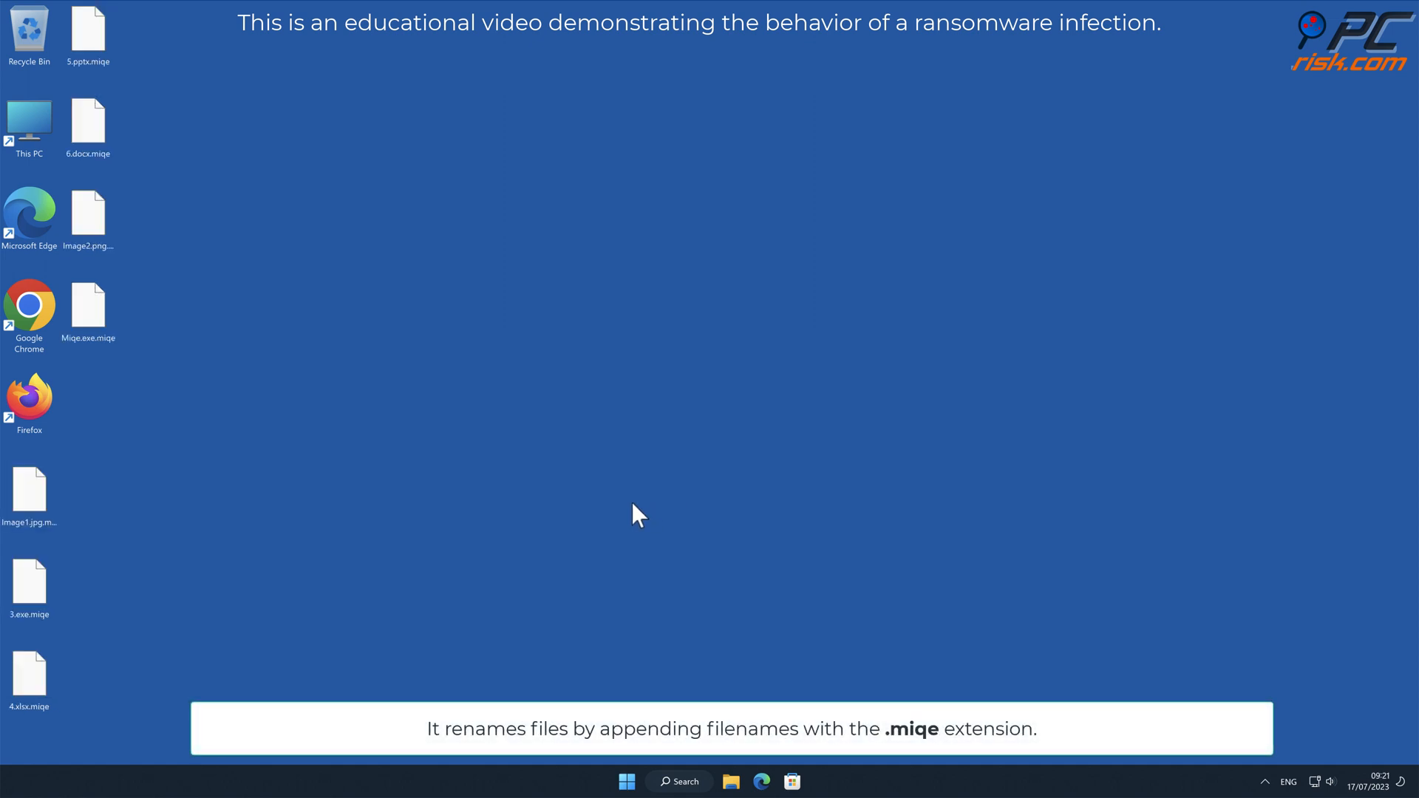
double_click(87, 212)
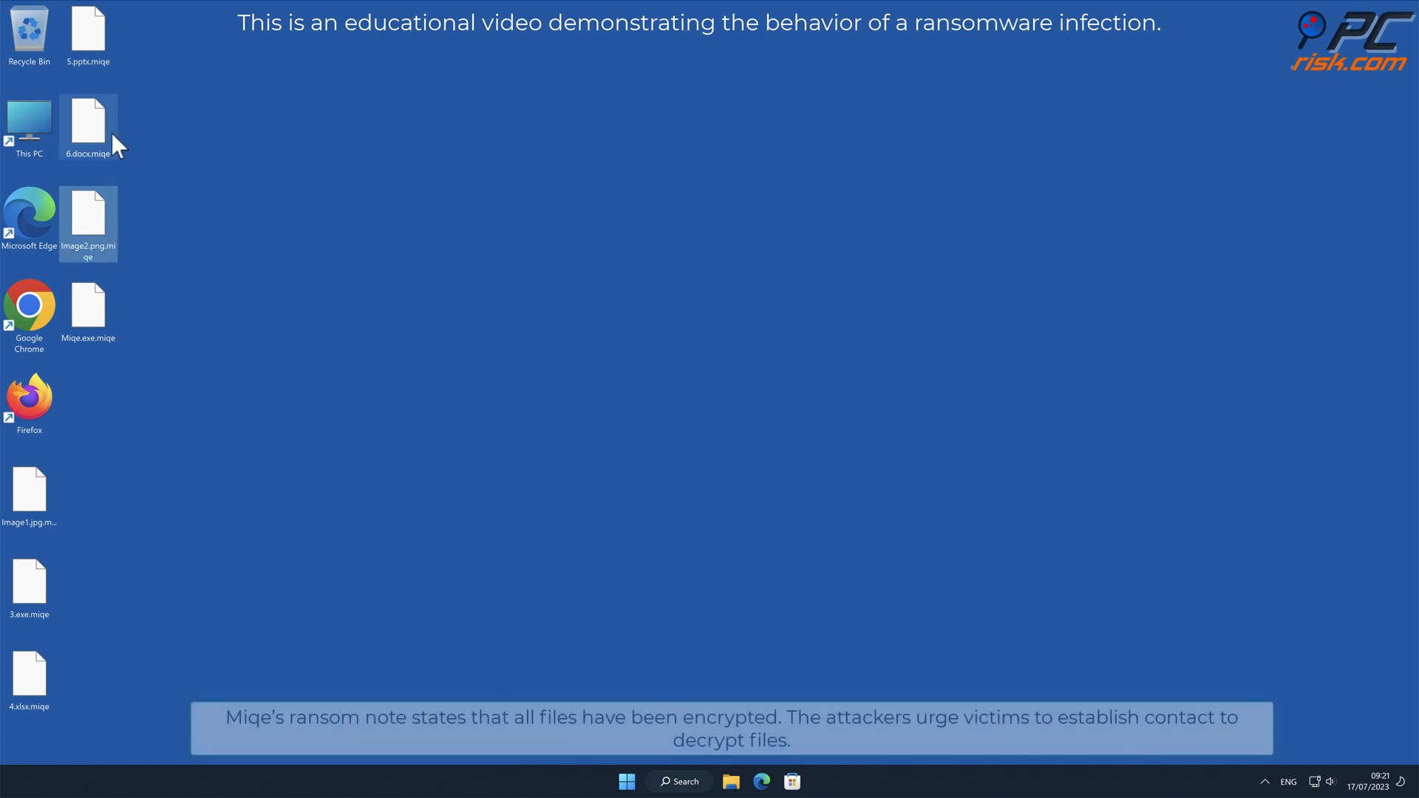
left_click(30, 494)
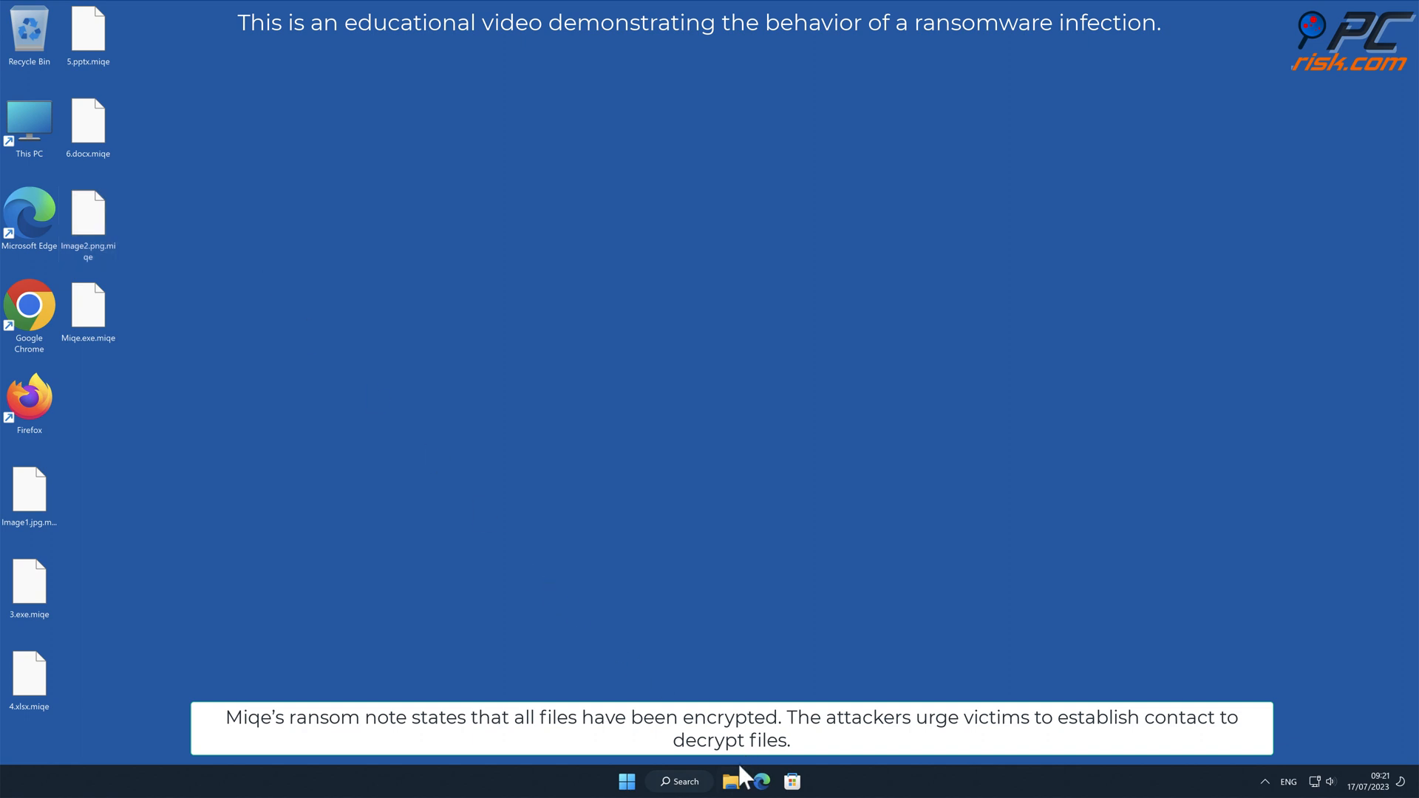
Browse in File Explorer to This PC and into Local Disk (C:)
left_click(732, 781)
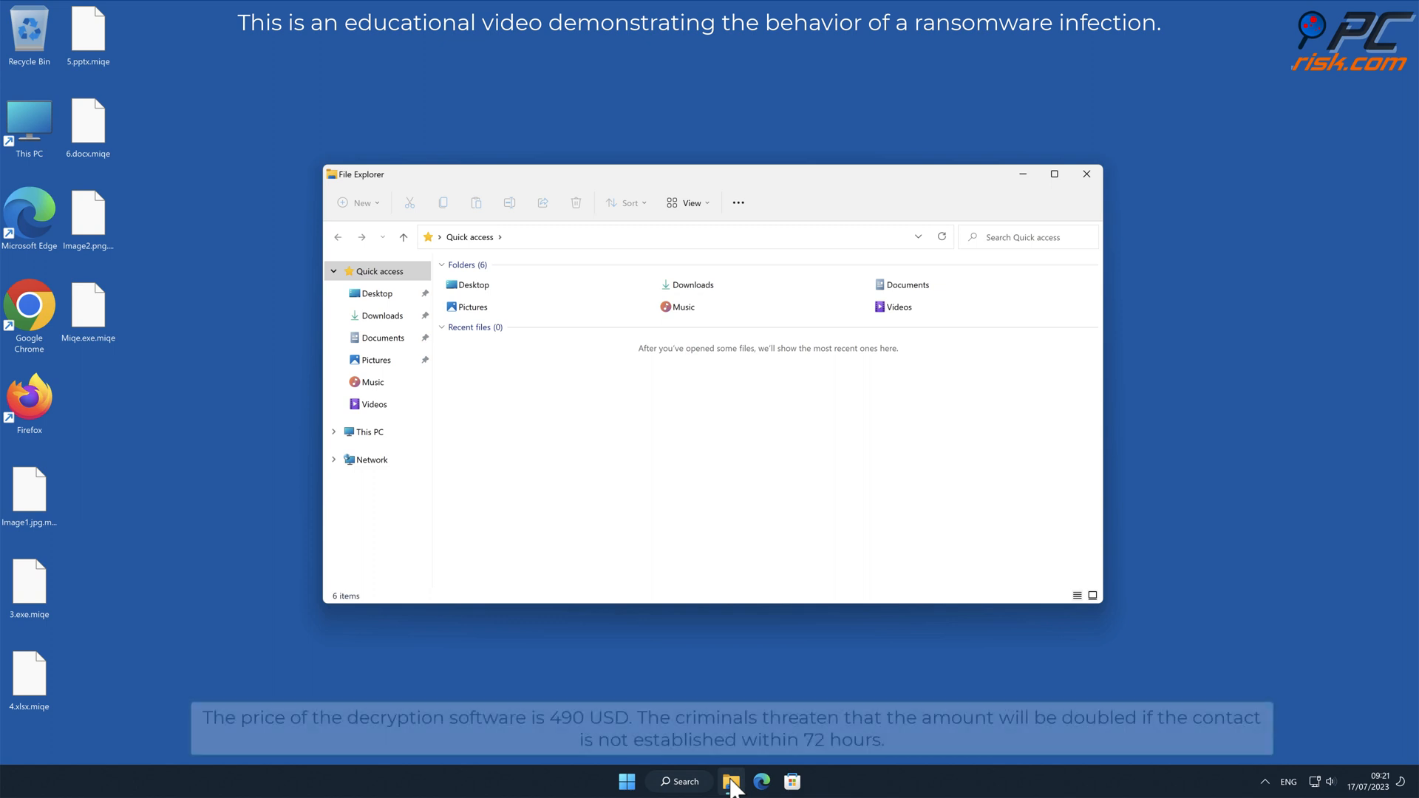
left_click(366, 432)
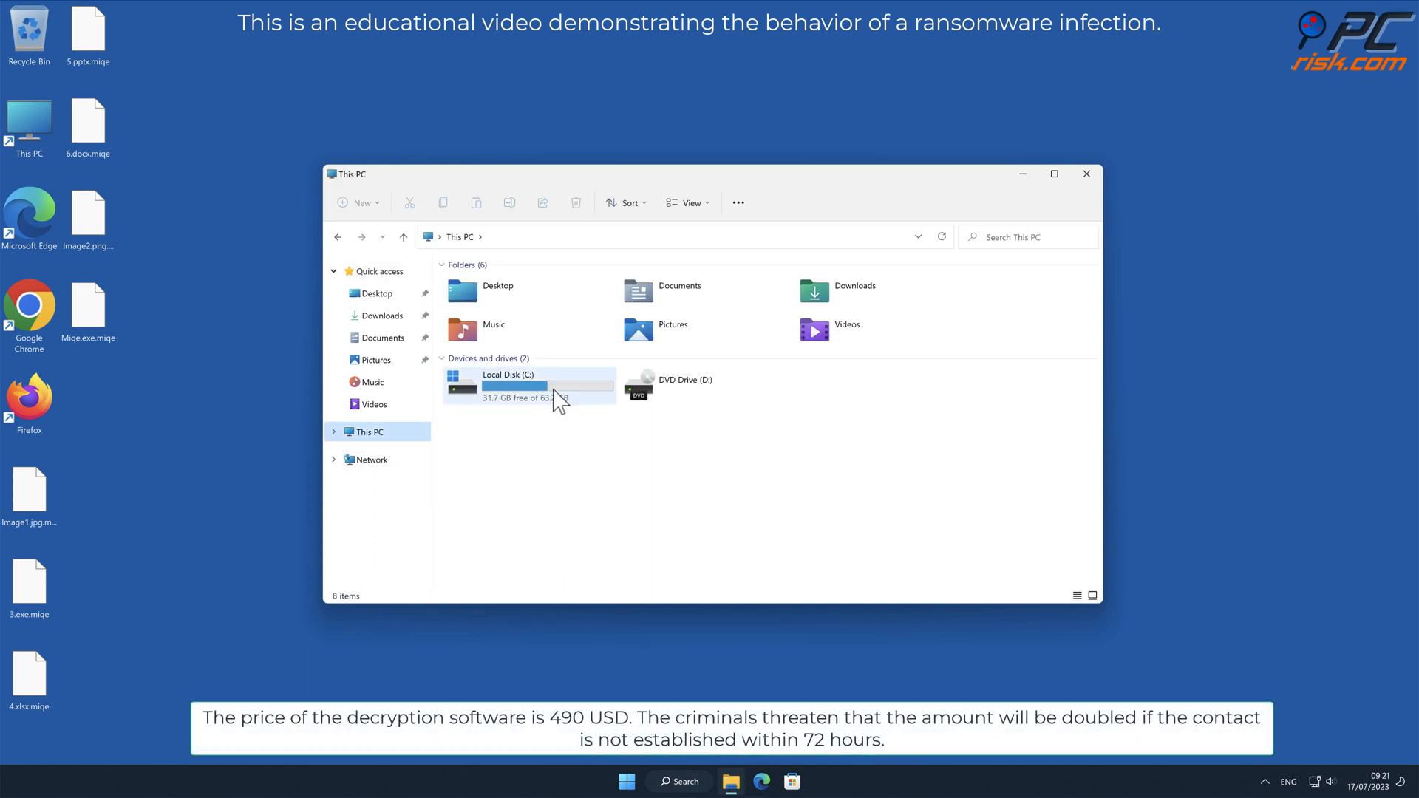
double_click(507, 386)
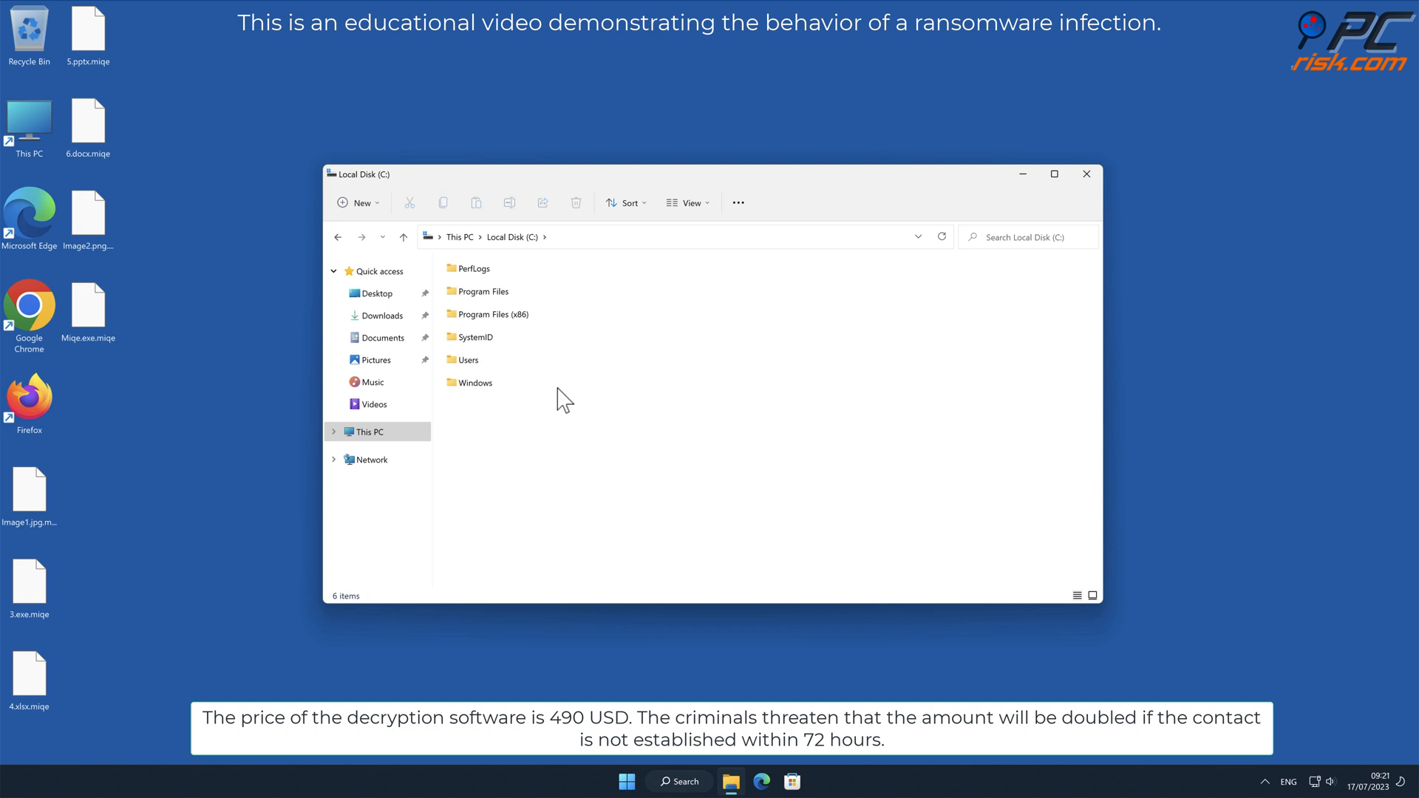
Go into Users > user and view the _readme.txt ransom note
double_click(468, 359)
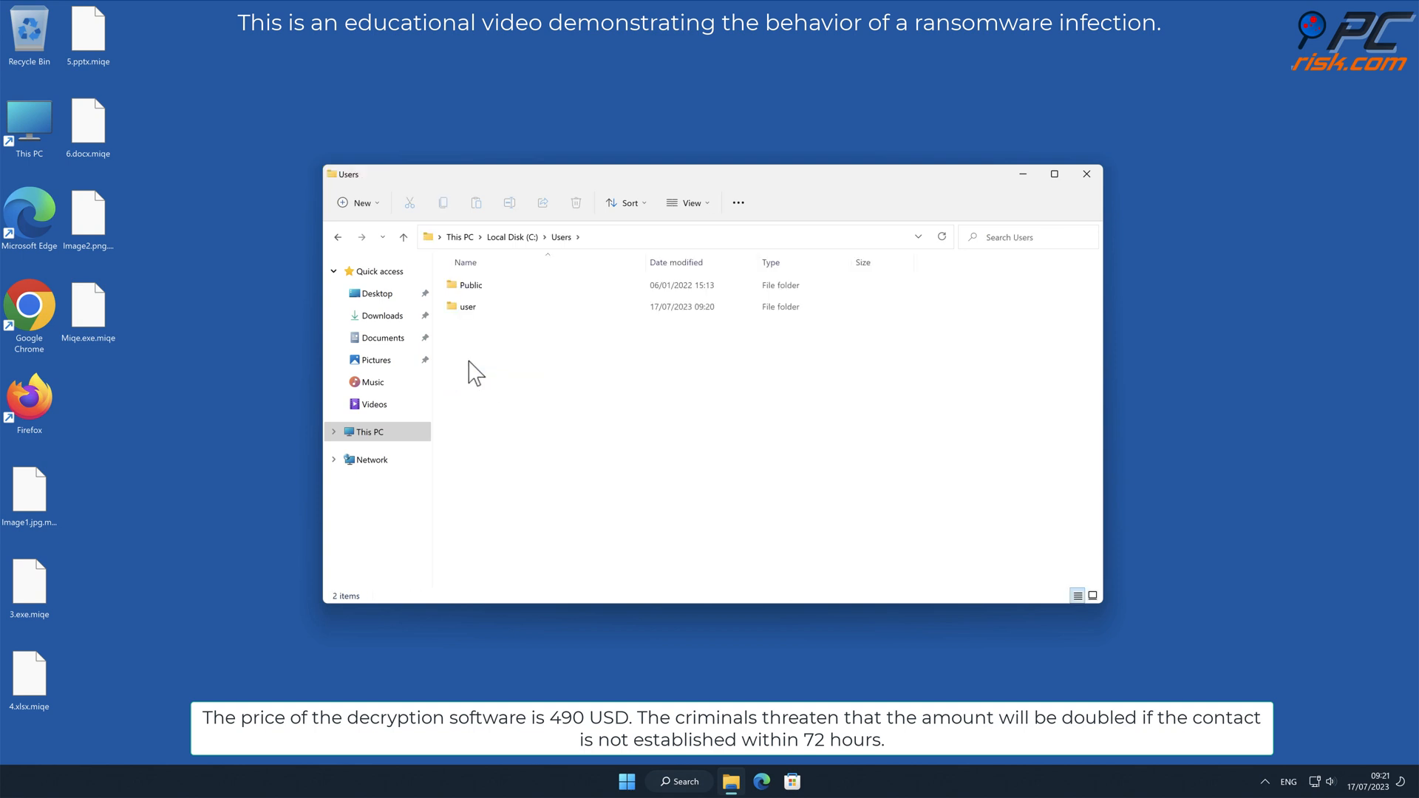
double_click(462, 306)
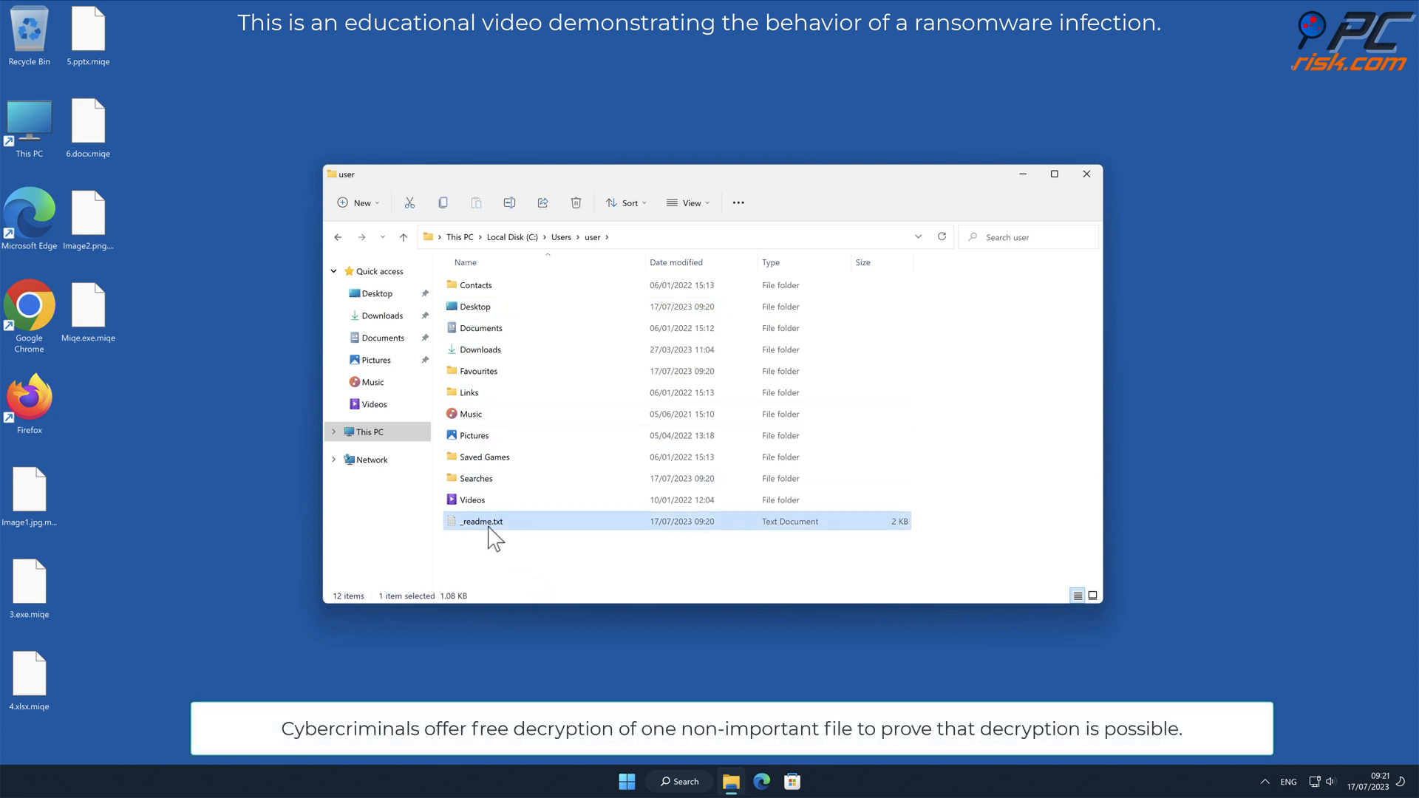
double_click(479, 520)
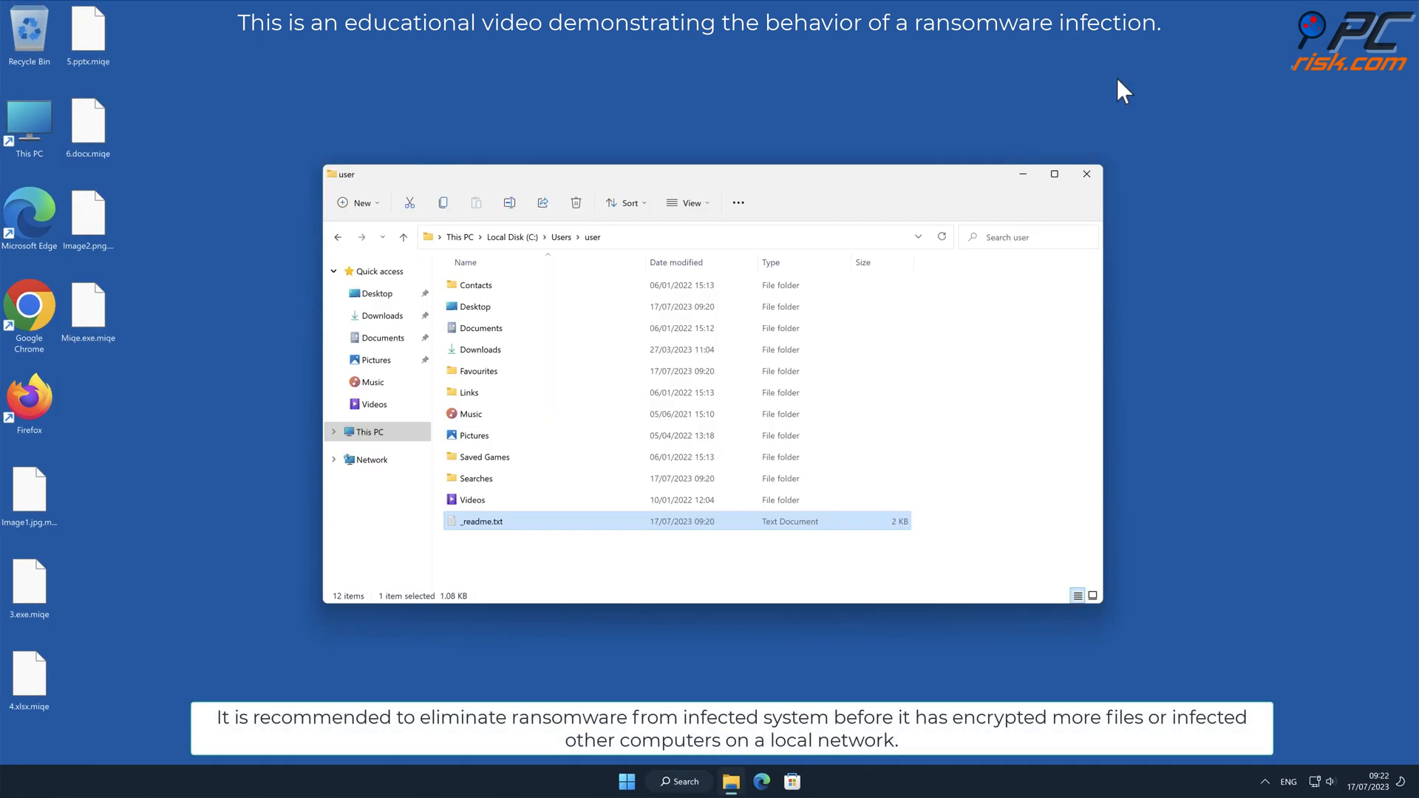
Close File Explorer and start Chrome heading to the combocleaner.com site
left_click(1086, 175)
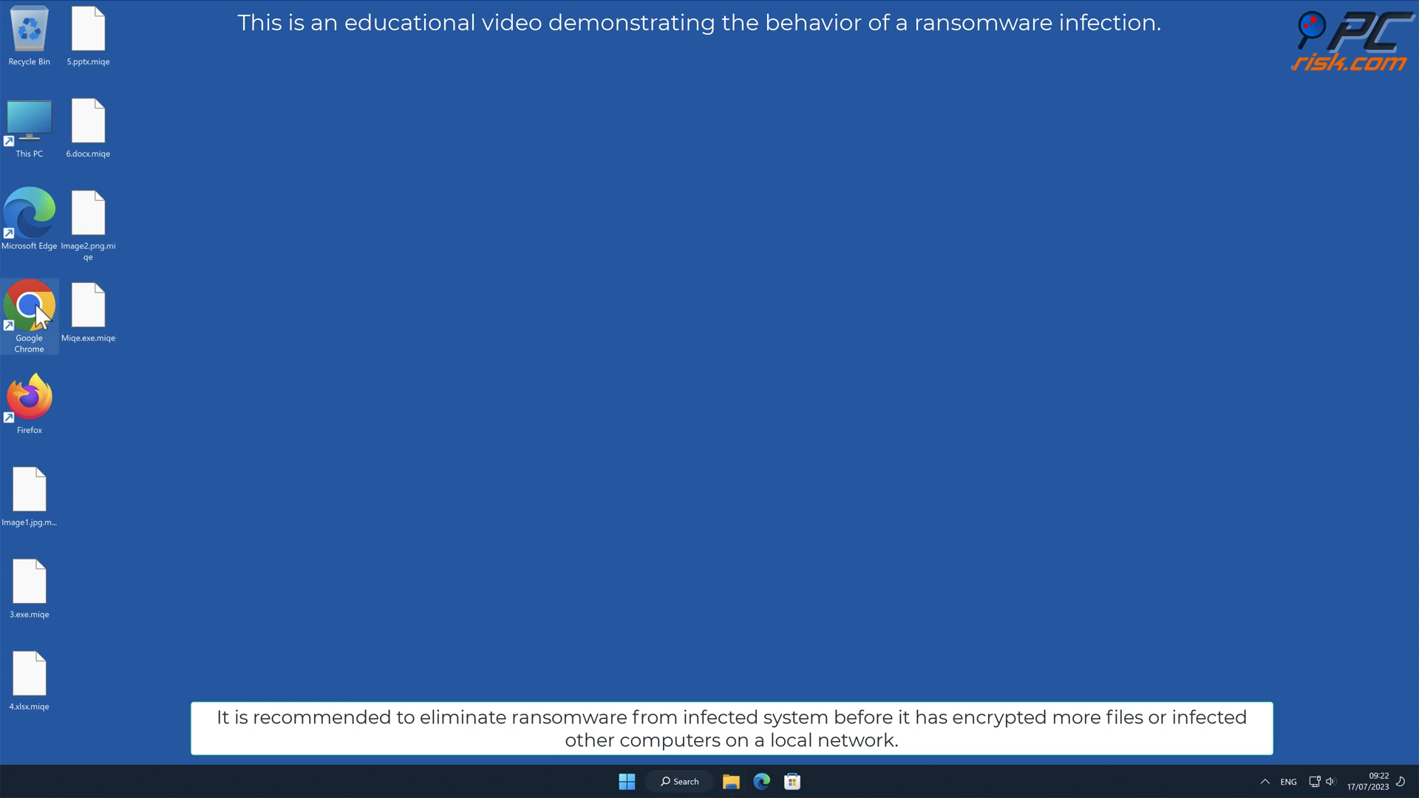
double_click(30, 303)
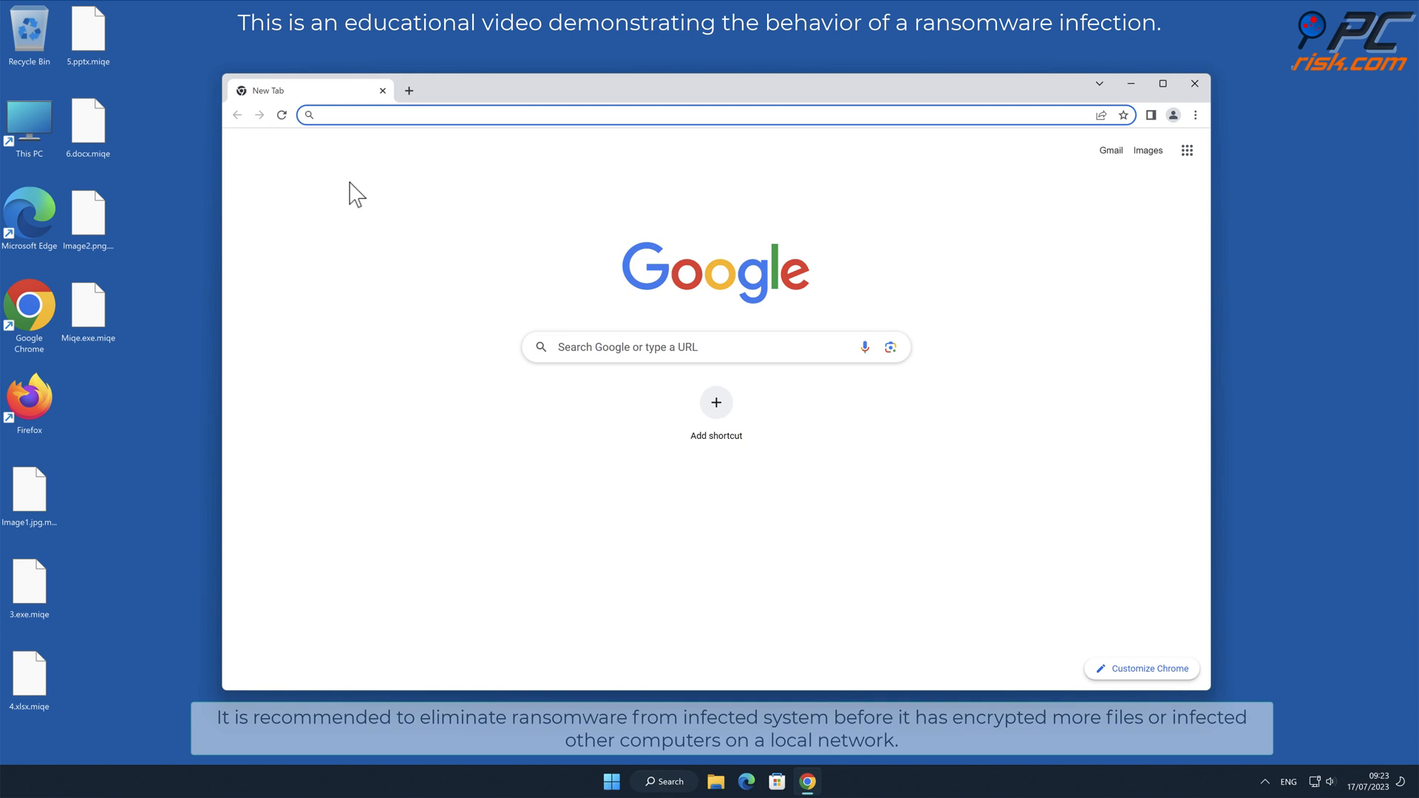
type("www.c")
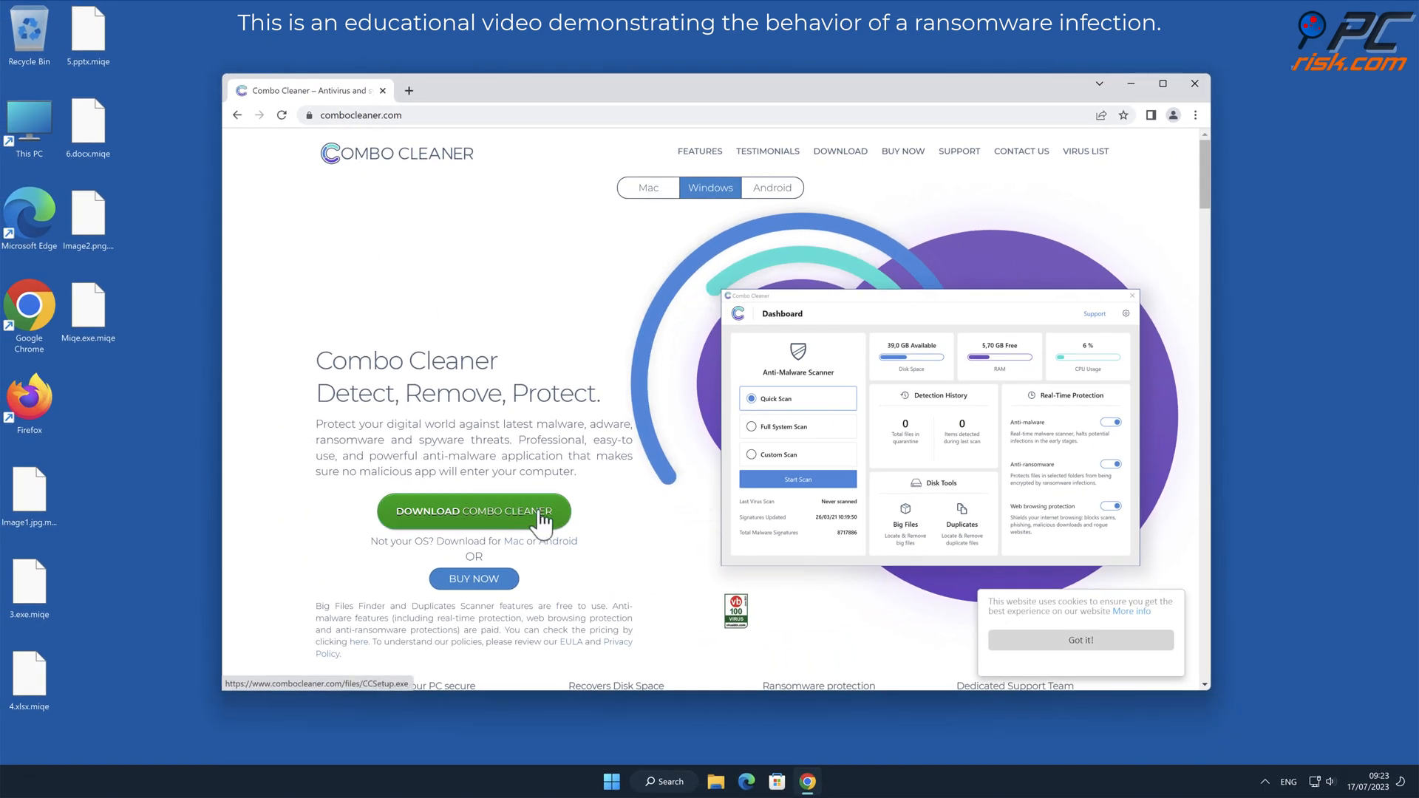
Download CCSetup.exe and run it with permission to change the device
left_click(473, 510)
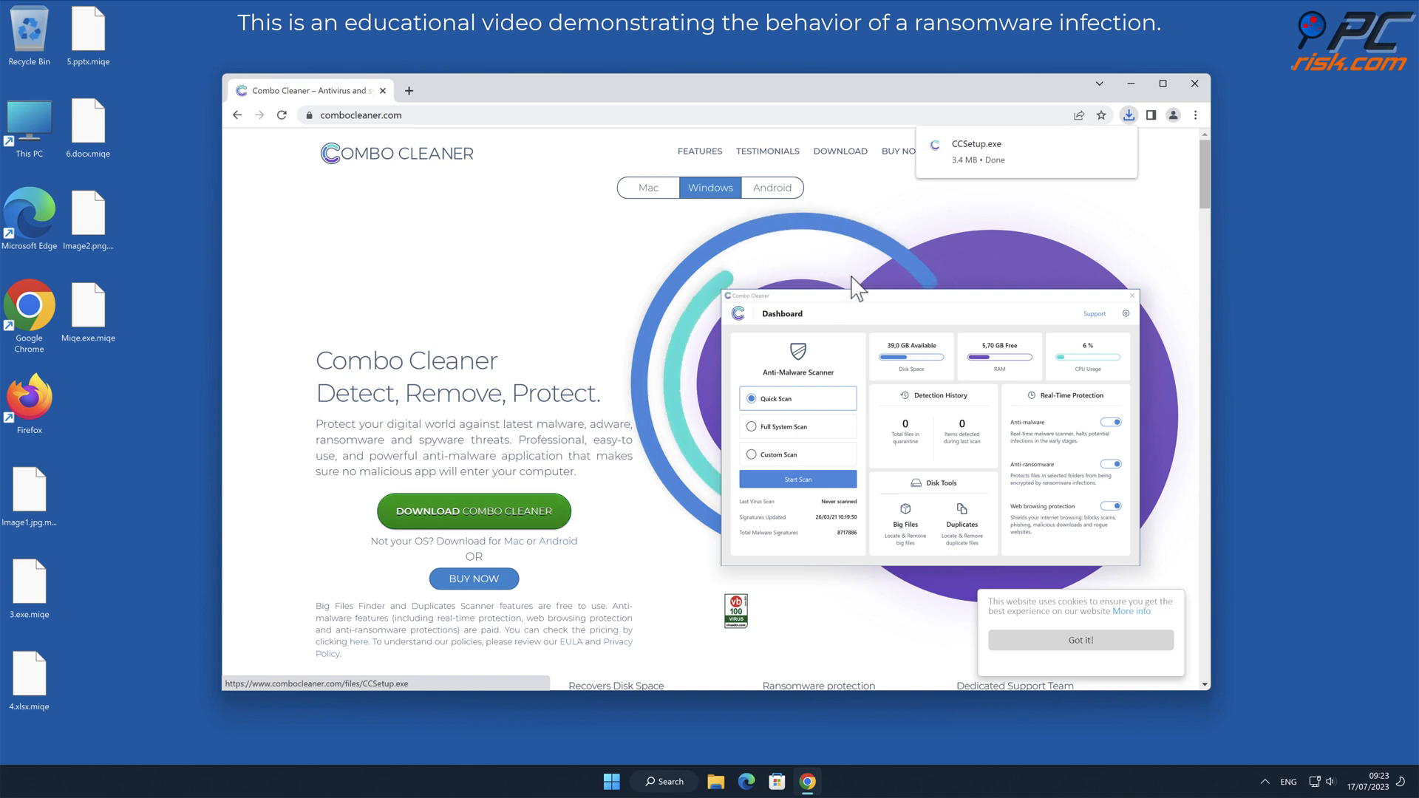
left_click(973, 151)
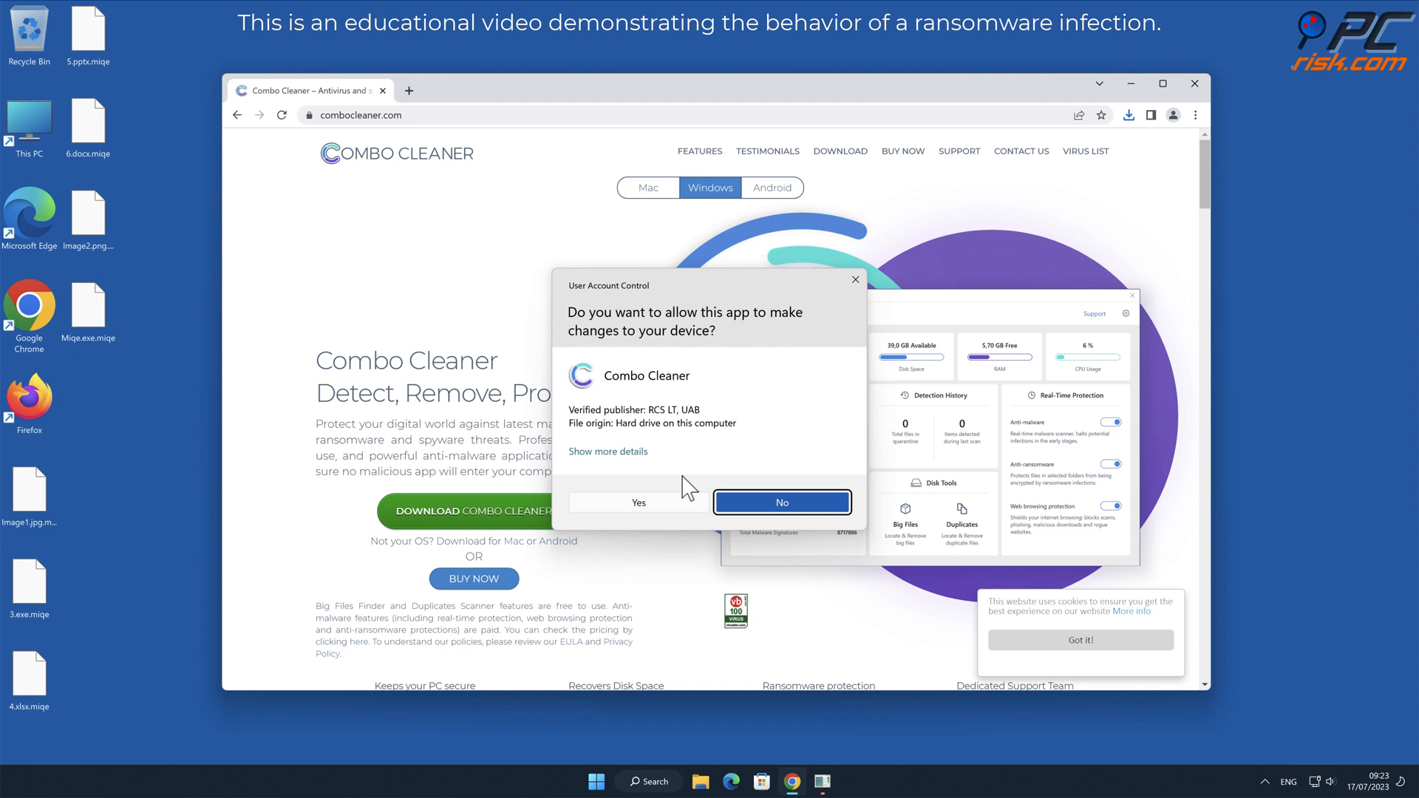
left_click(639, 502)
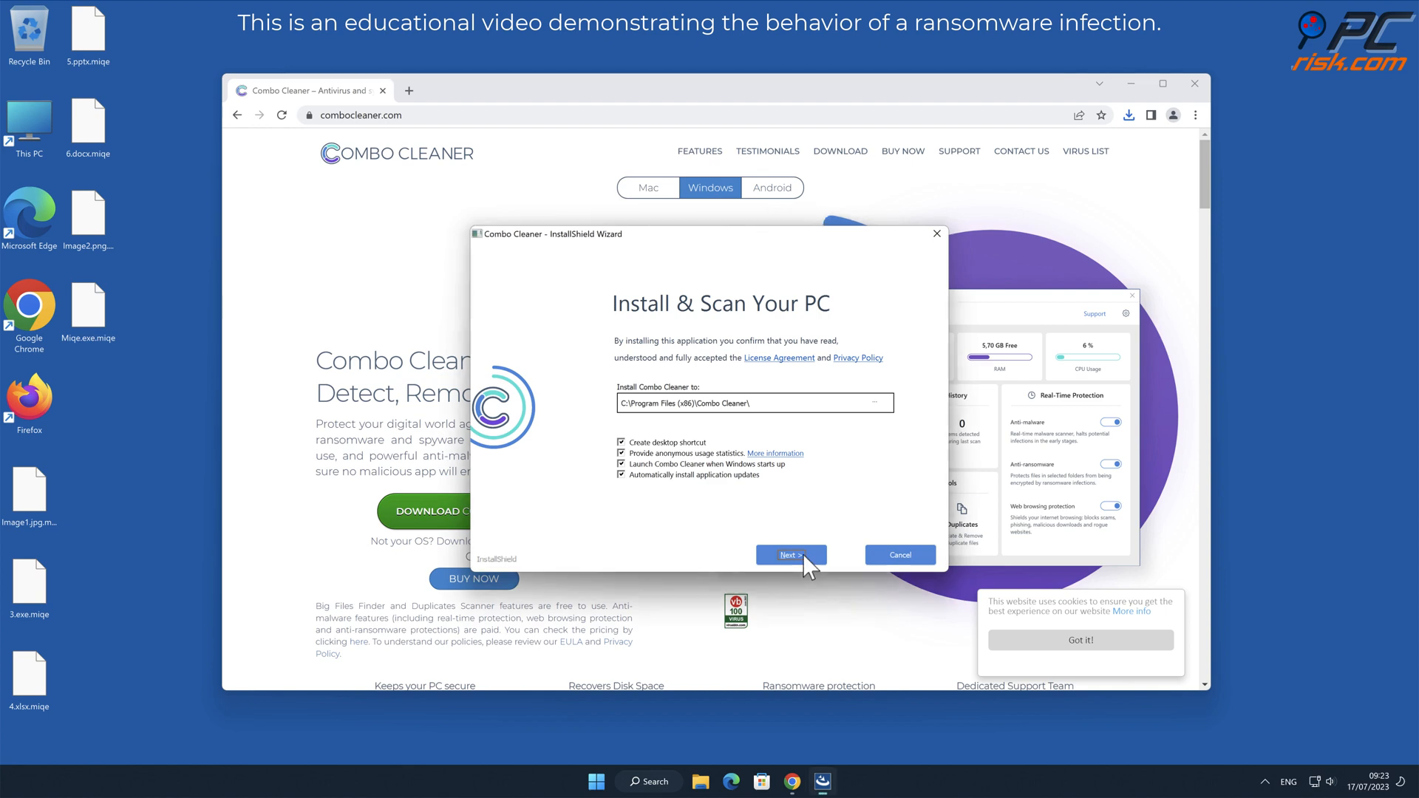
Install Combo Cleaner with the default folder and options, starting the initial scan
left_click(787, 554)
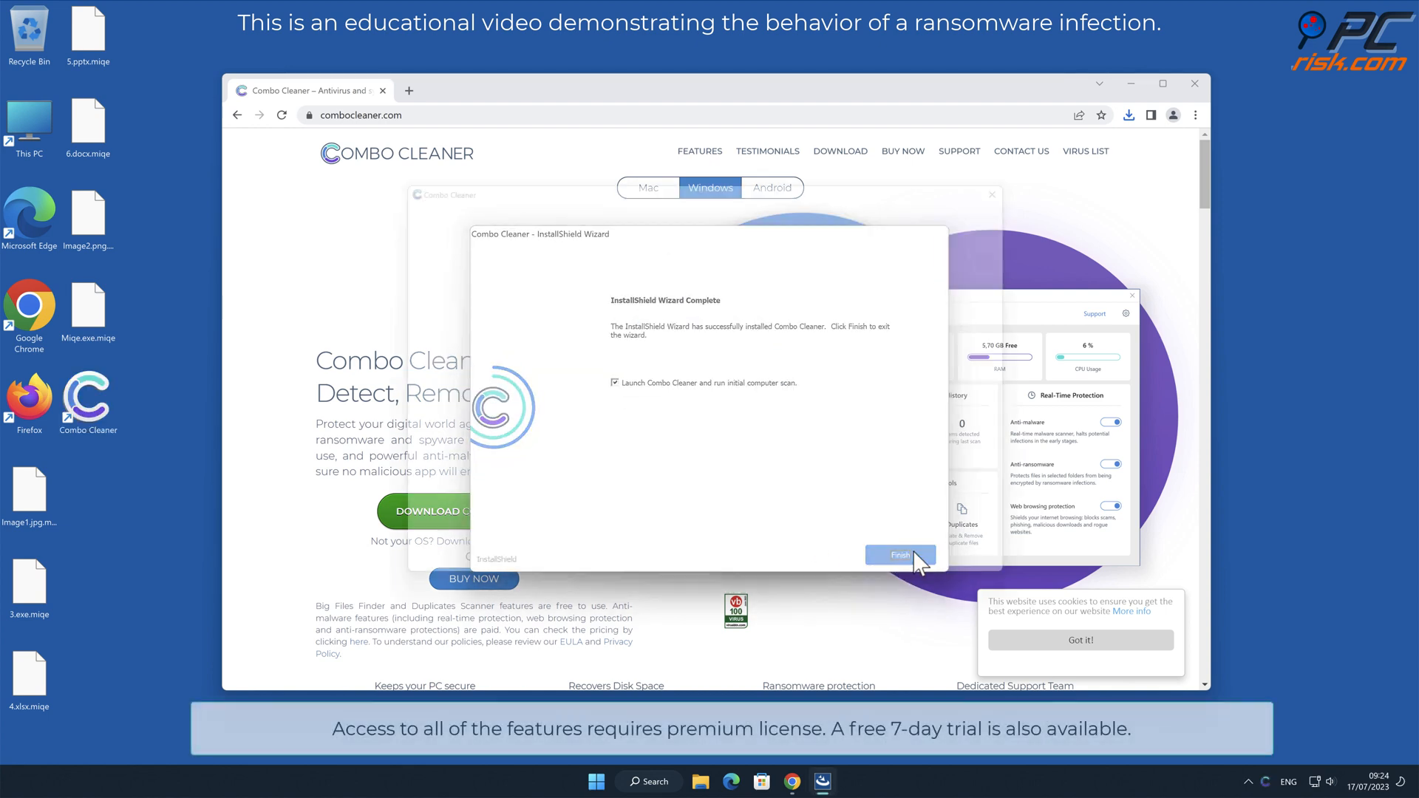
left_click(900, 554)
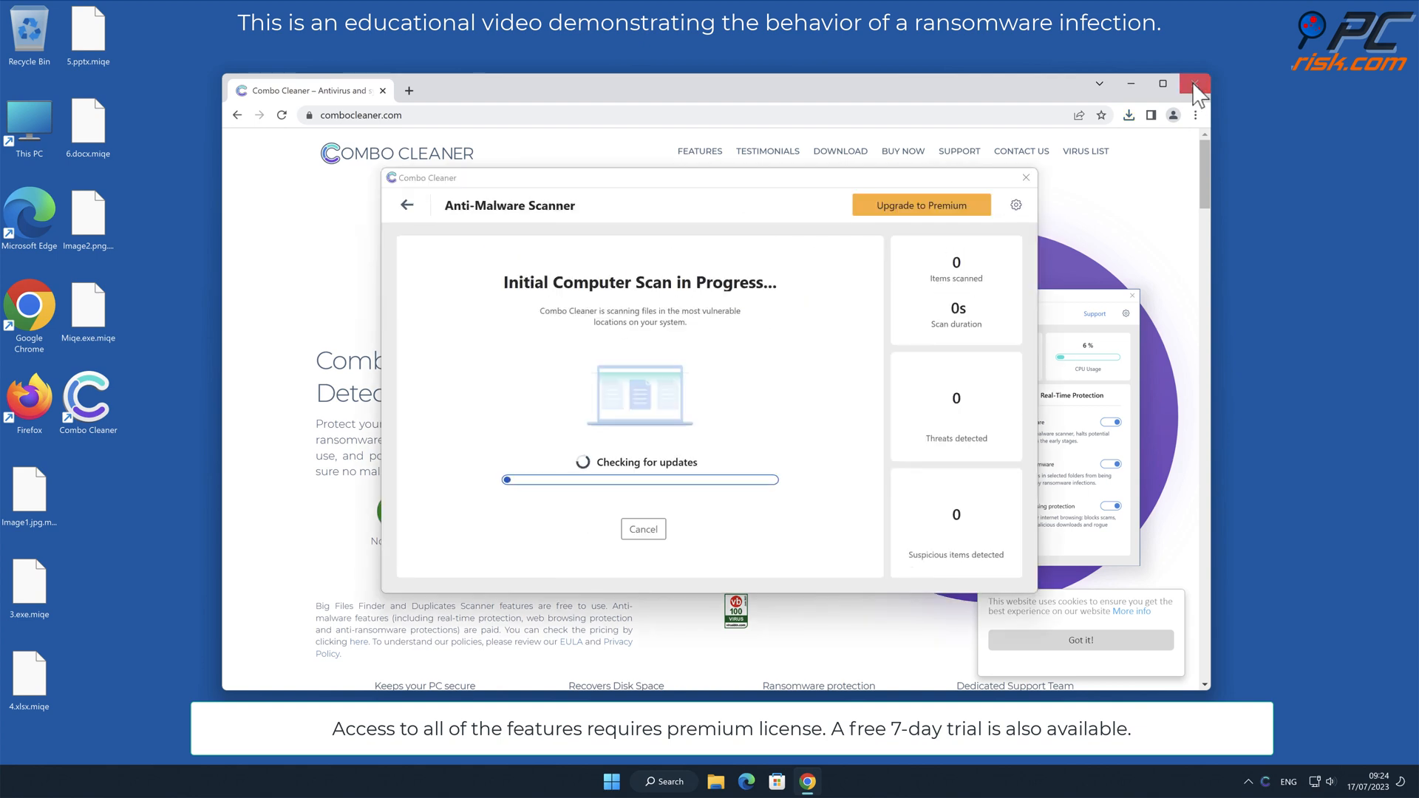
Close Chrome, remove all detected threats and dismiss the premium activation prompt
left_click(1194, 82)
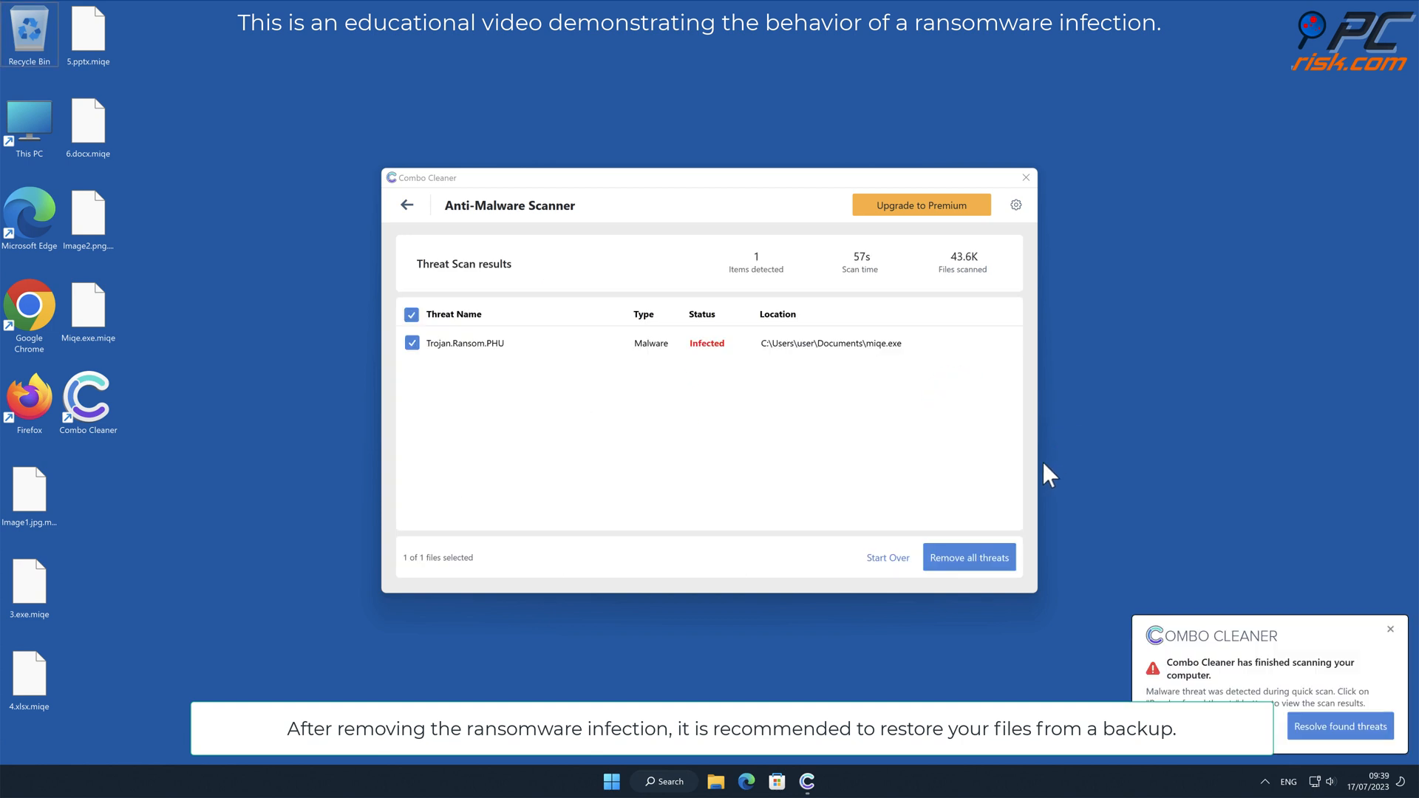
left_click(920, 204)
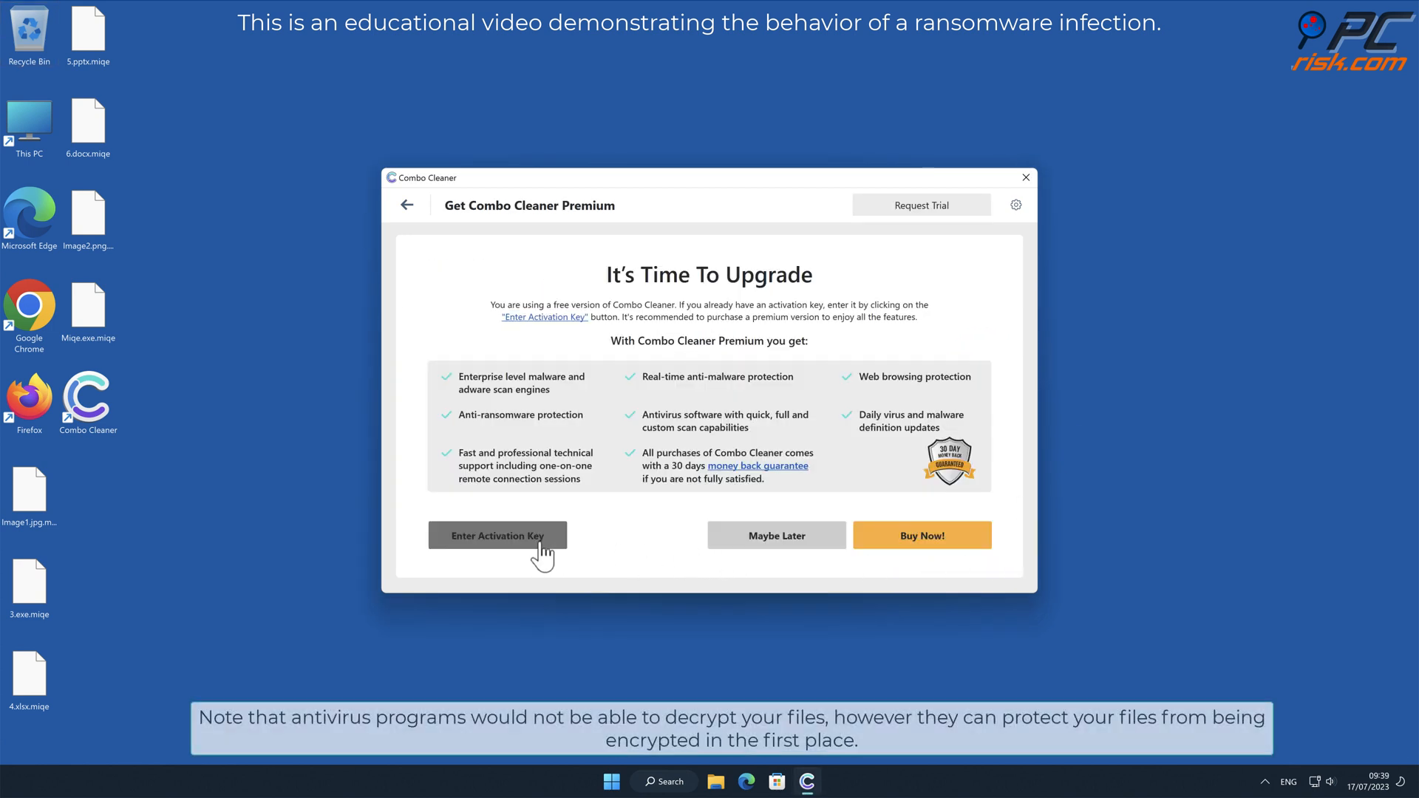
left_click(496, 535)
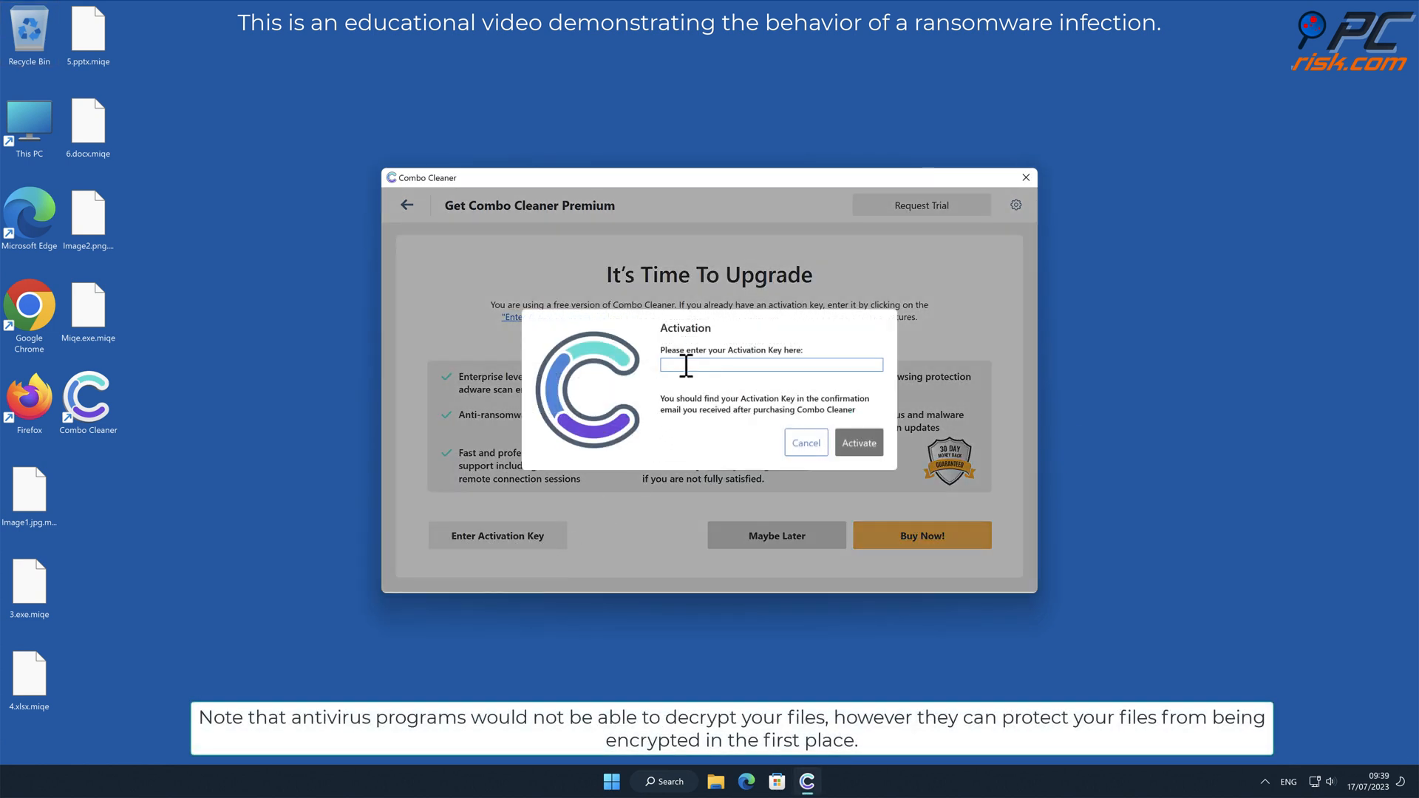
left_click(804, 442)
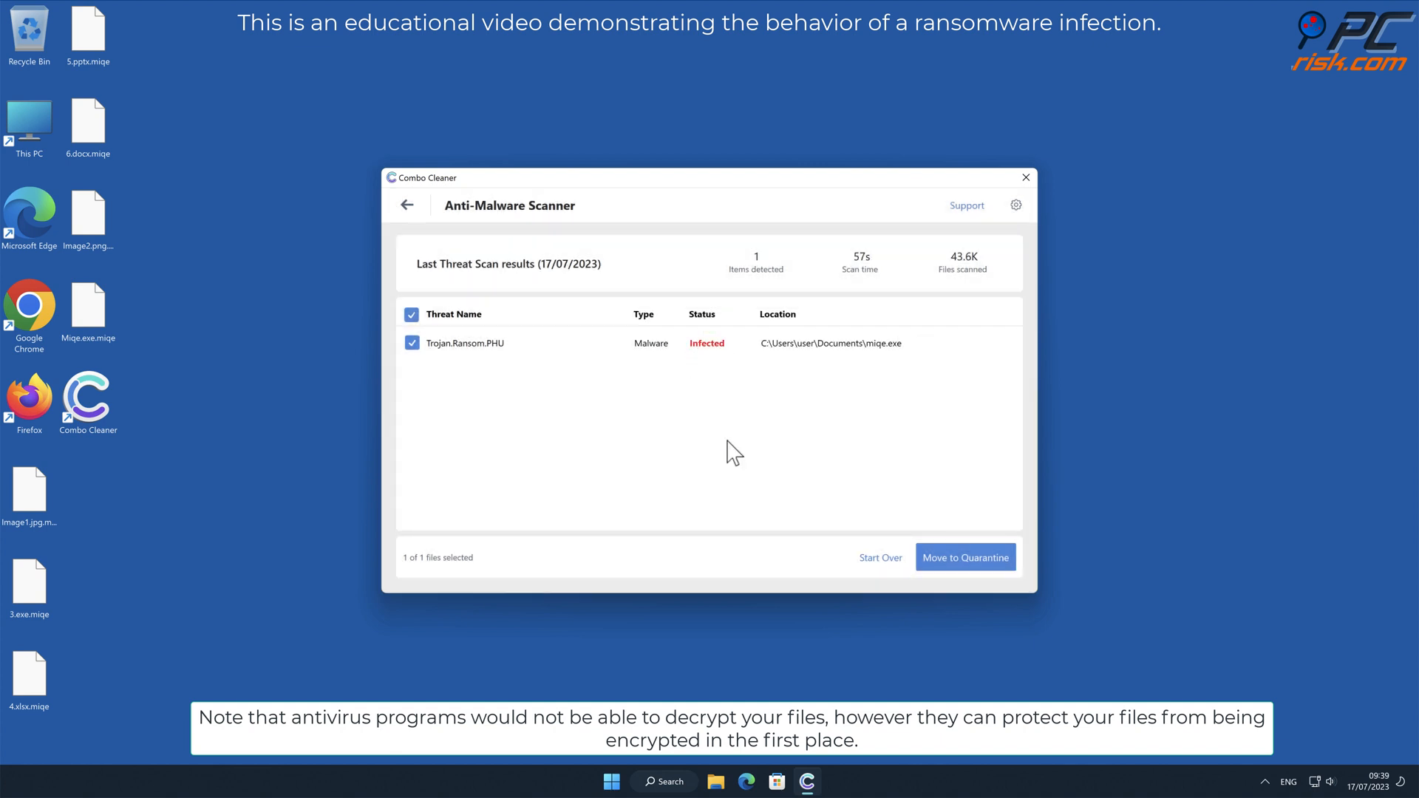
Move the Trojan.Ransom.PHU detection to quarantine and return to the dashboard
left_click(965, 557)
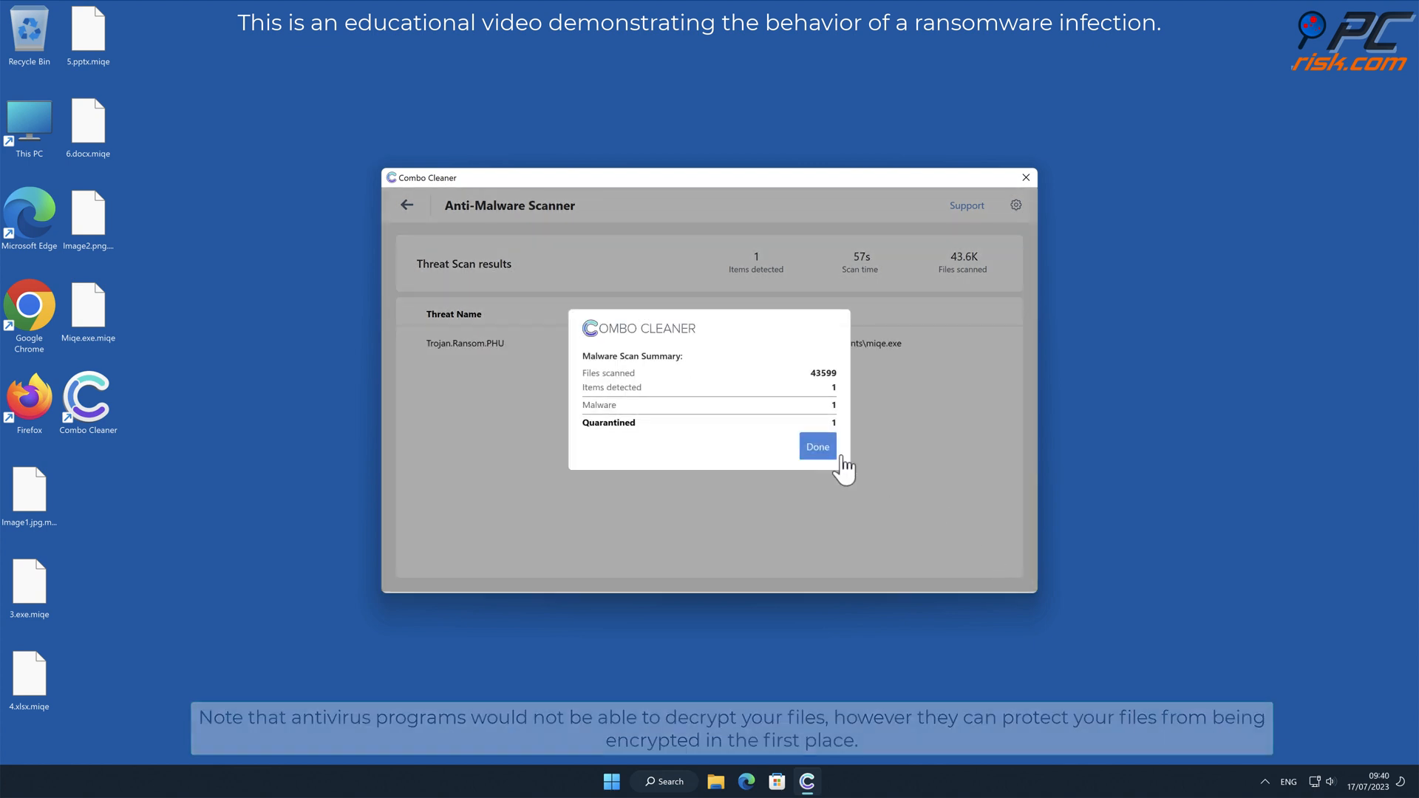
left_click(815, 446)
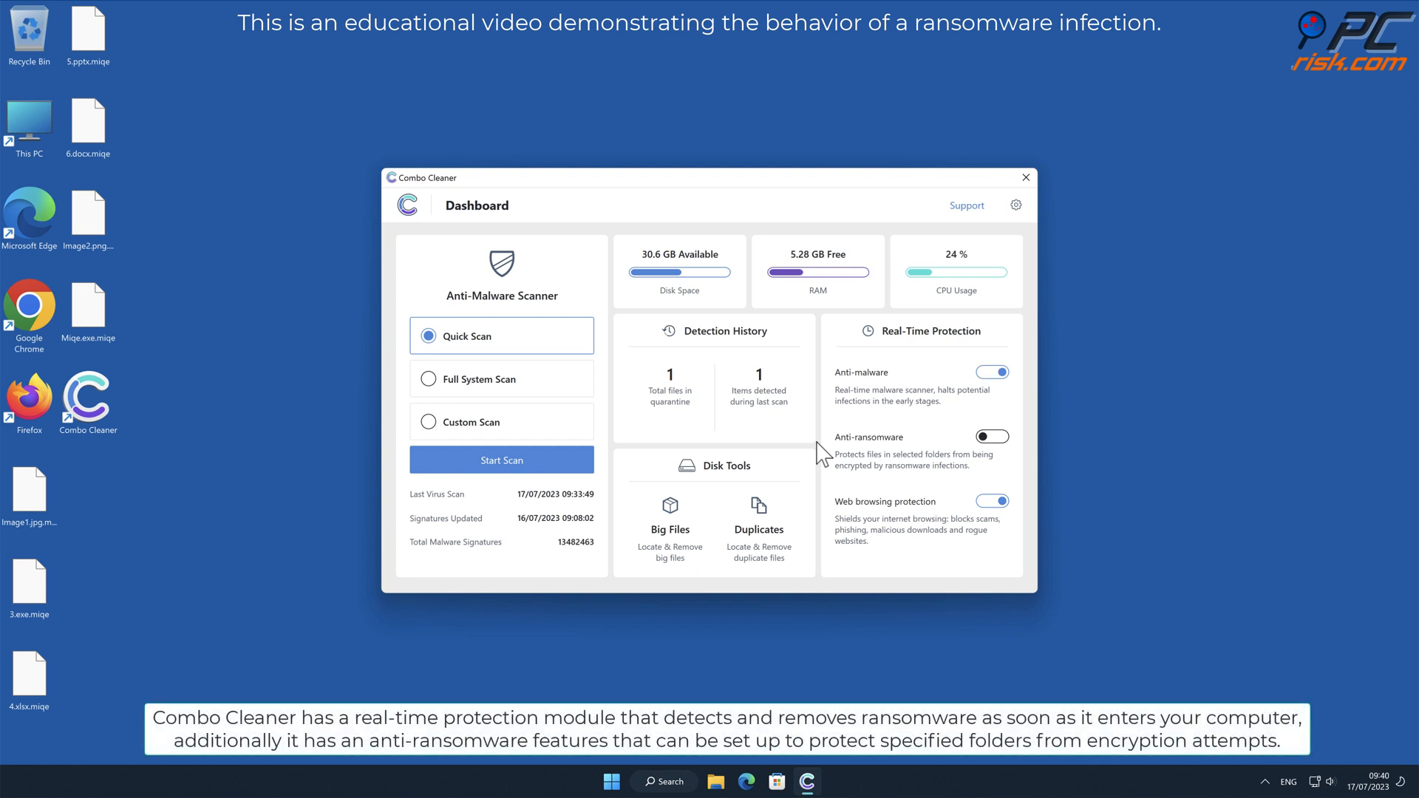
mouse_move(1039, 444)
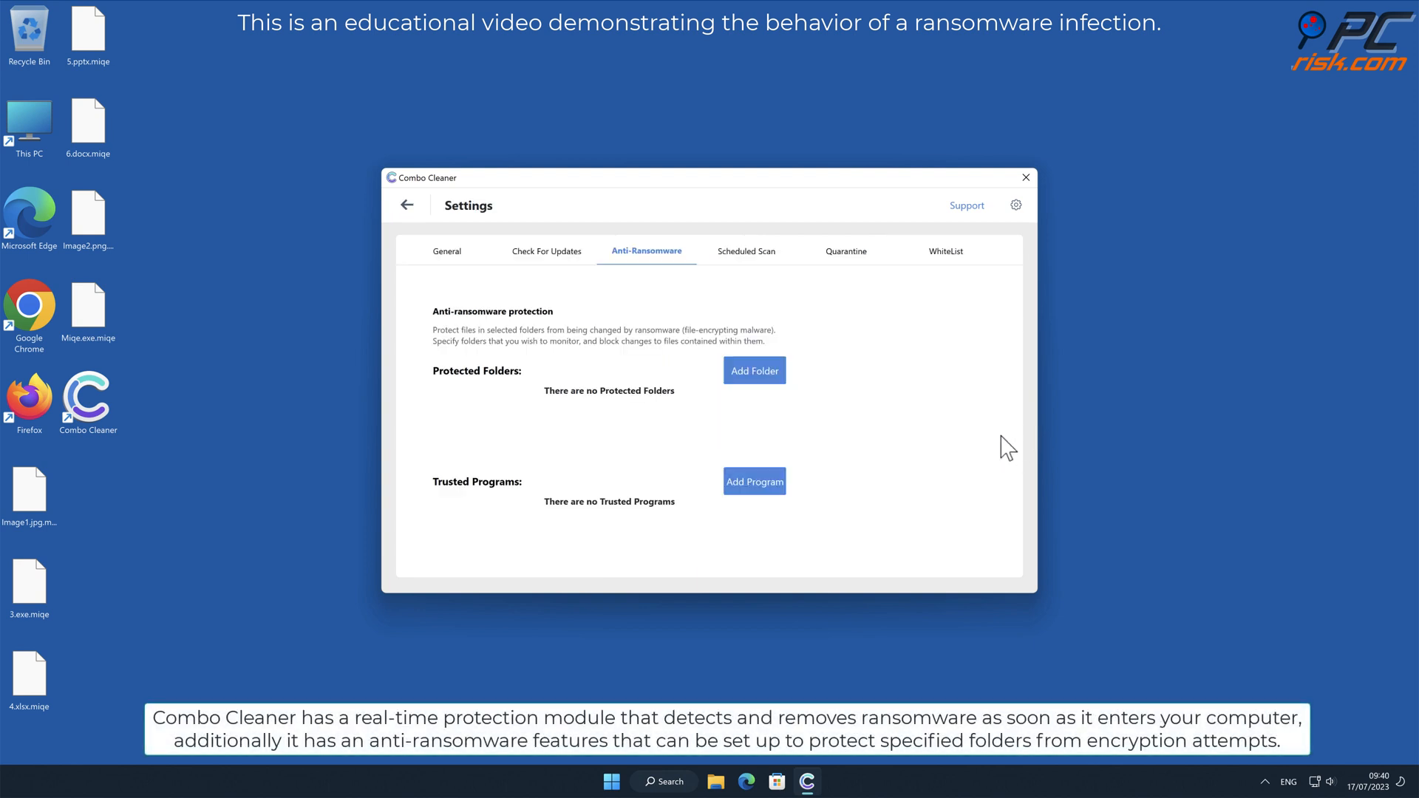
Select Desktop as a protected folder and return to the dashboard with protection on
left_click(753, 369)
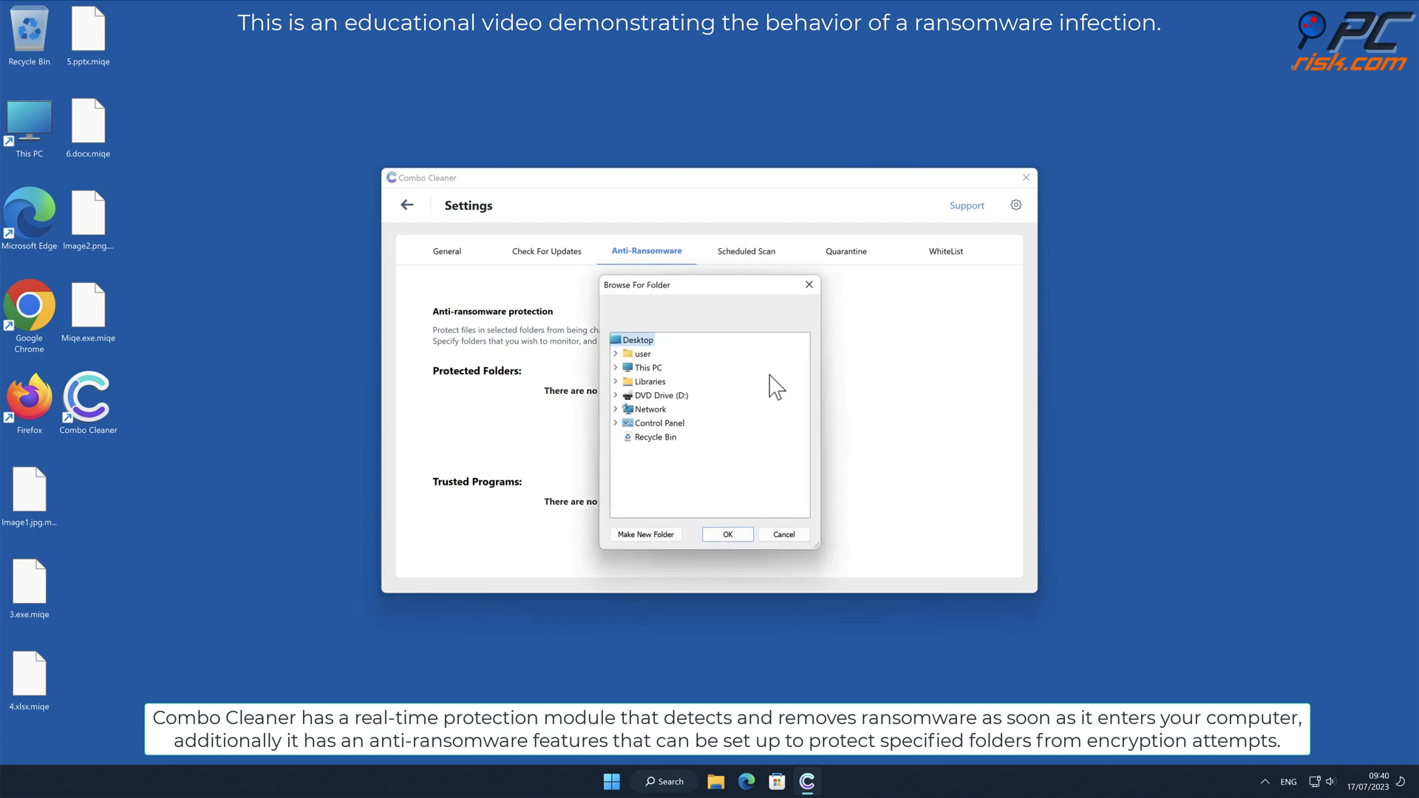
mouse_move(647, 349)
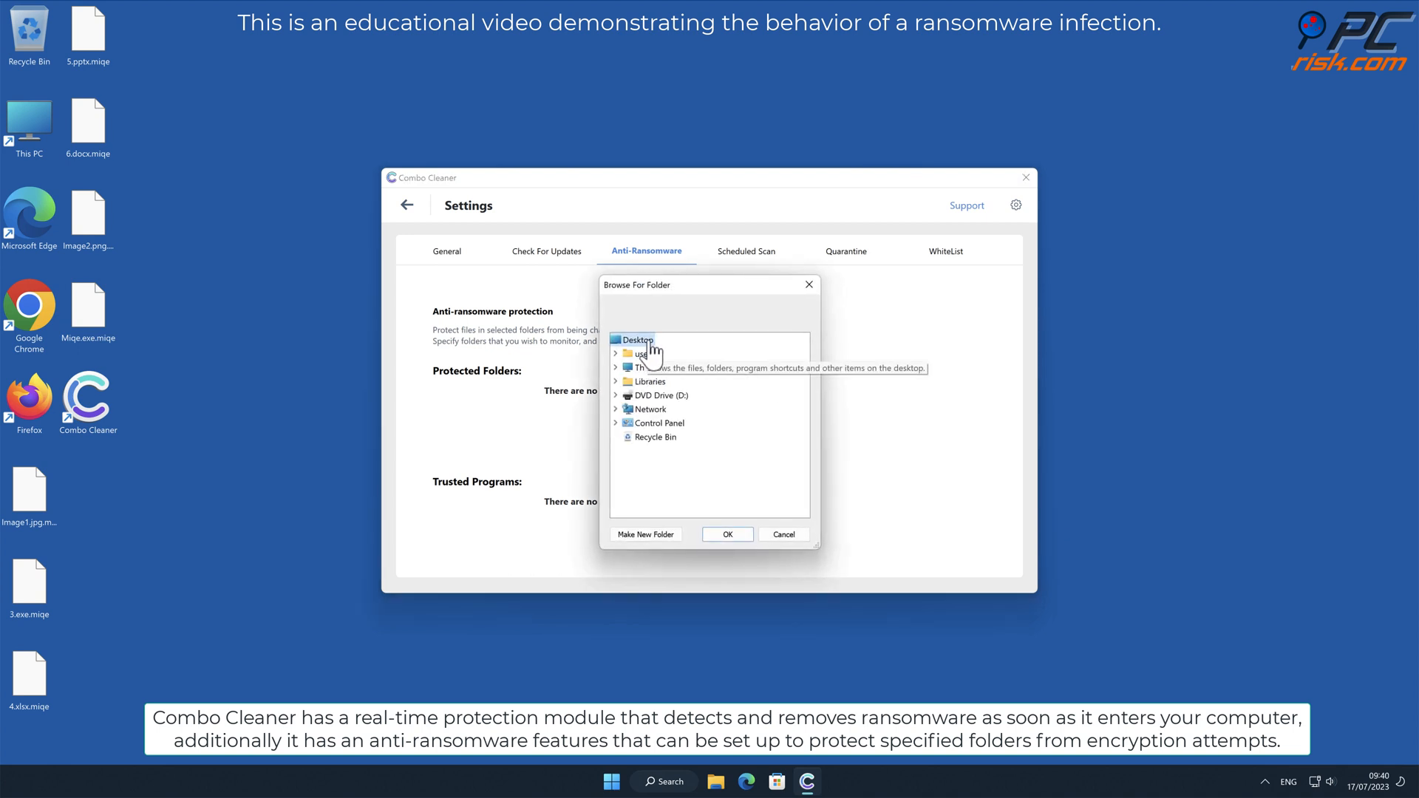
left_click(728, 534)
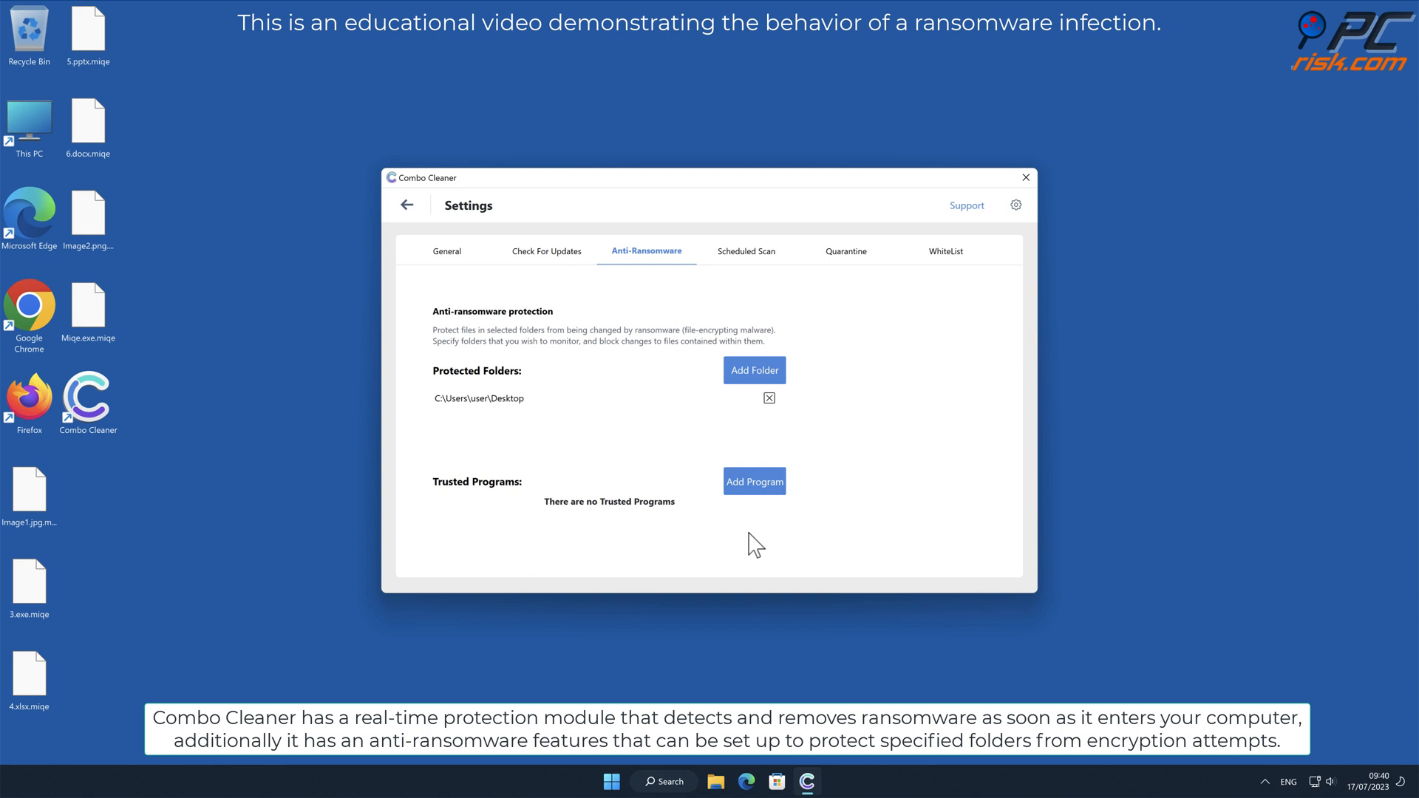
left_click(405, 204)
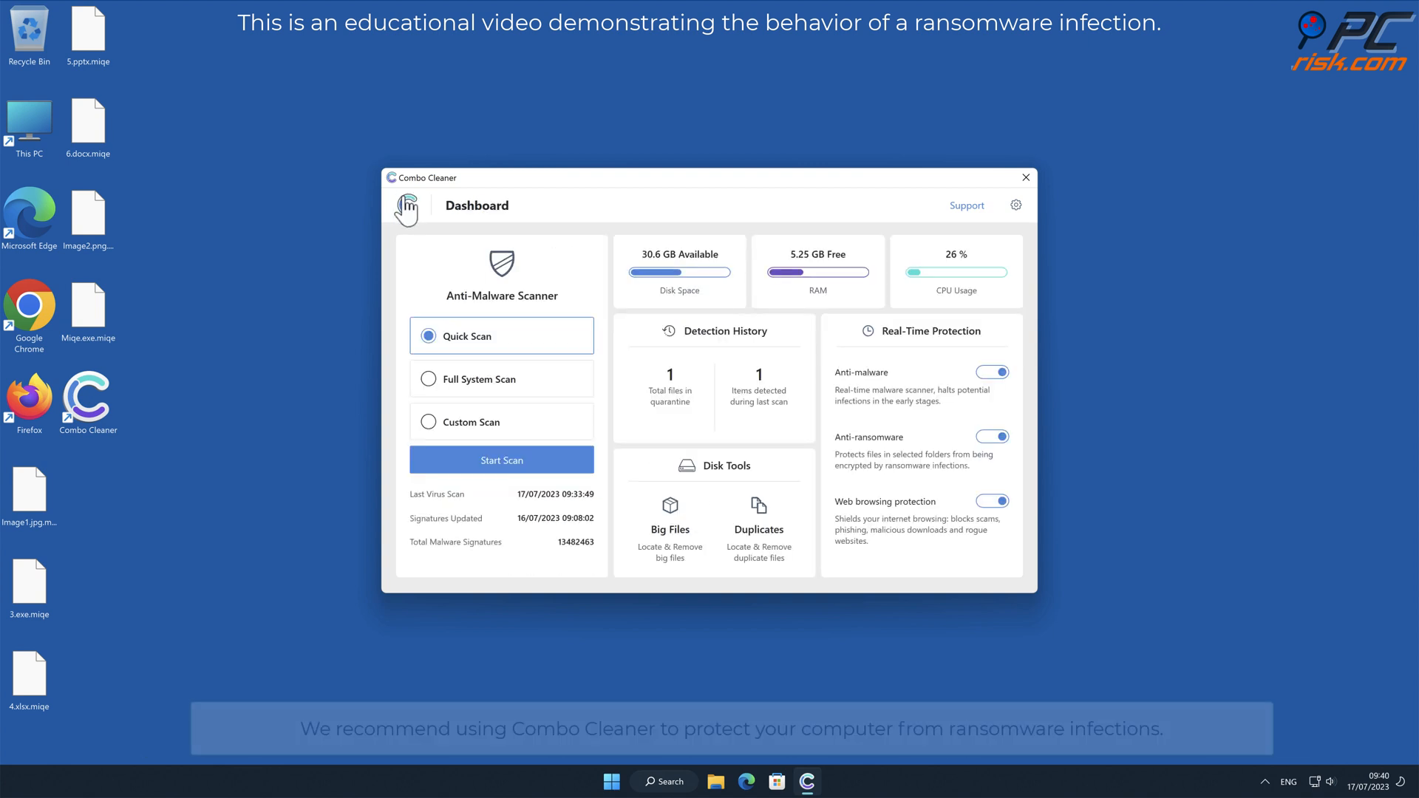